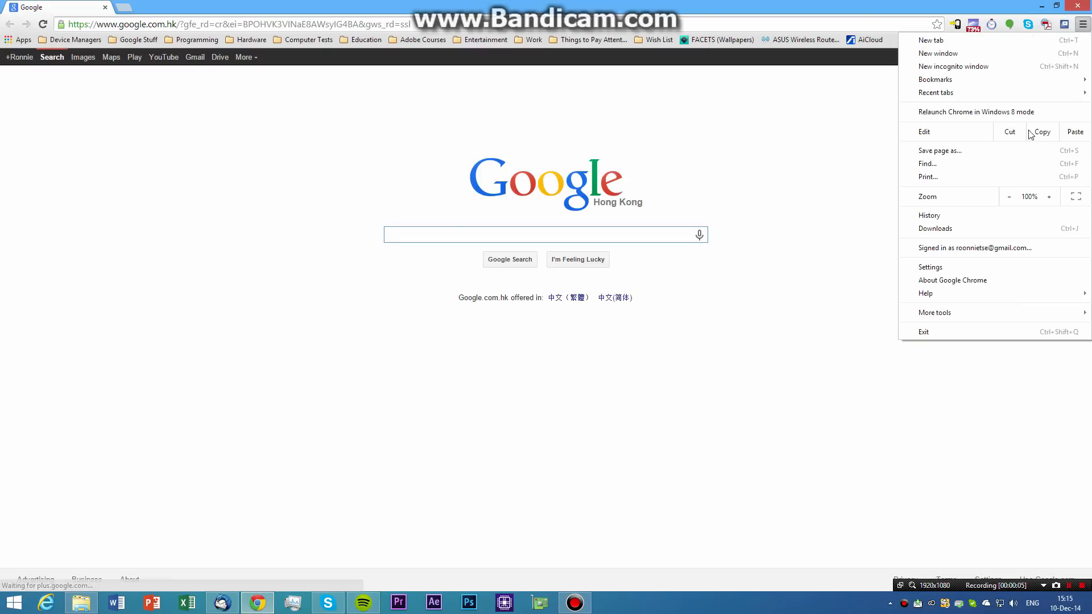
# Close Chrome after checking it and launch Firefox on its start page.
pyautogui.click(953, 279)
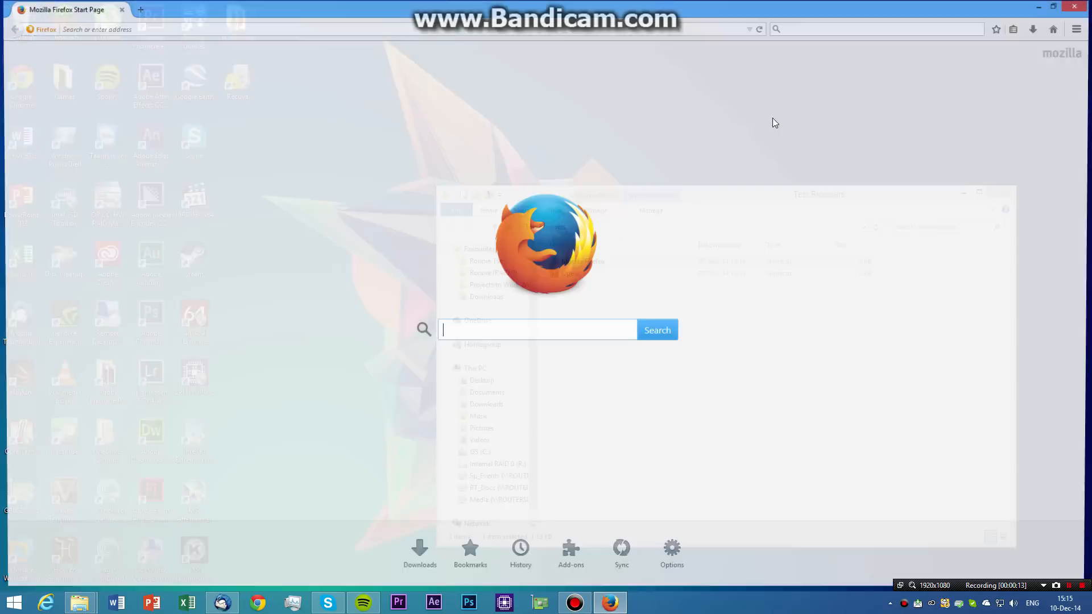
# Confirm Firefox is version 34.0.5 via About Firefox, then close Firefox and the Tets Browsers folder.
pyautogui.click(1074, 29)
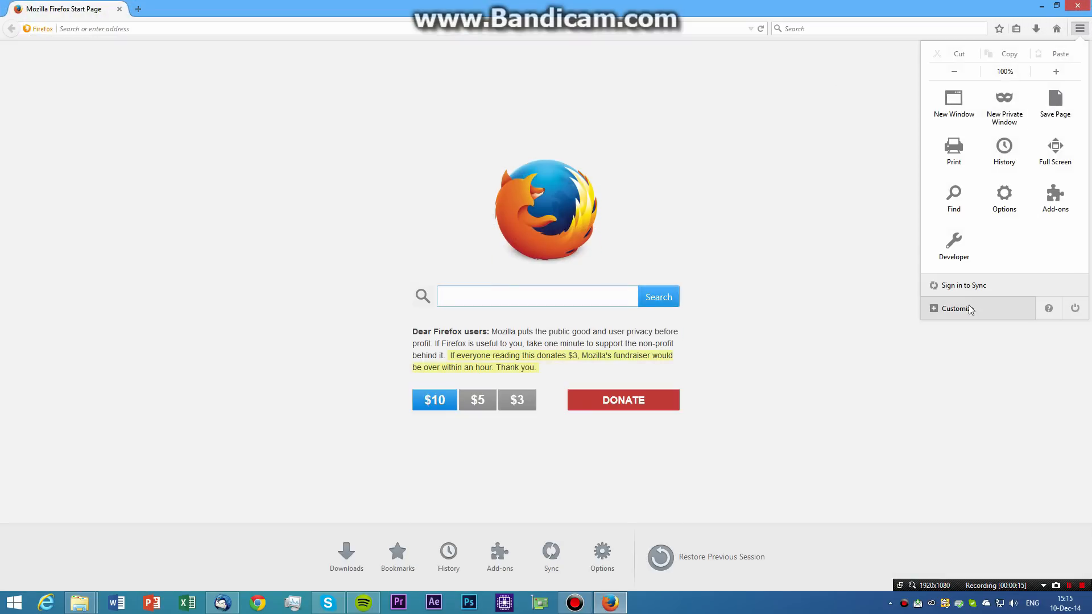
pyautogui.click(1049, 308)
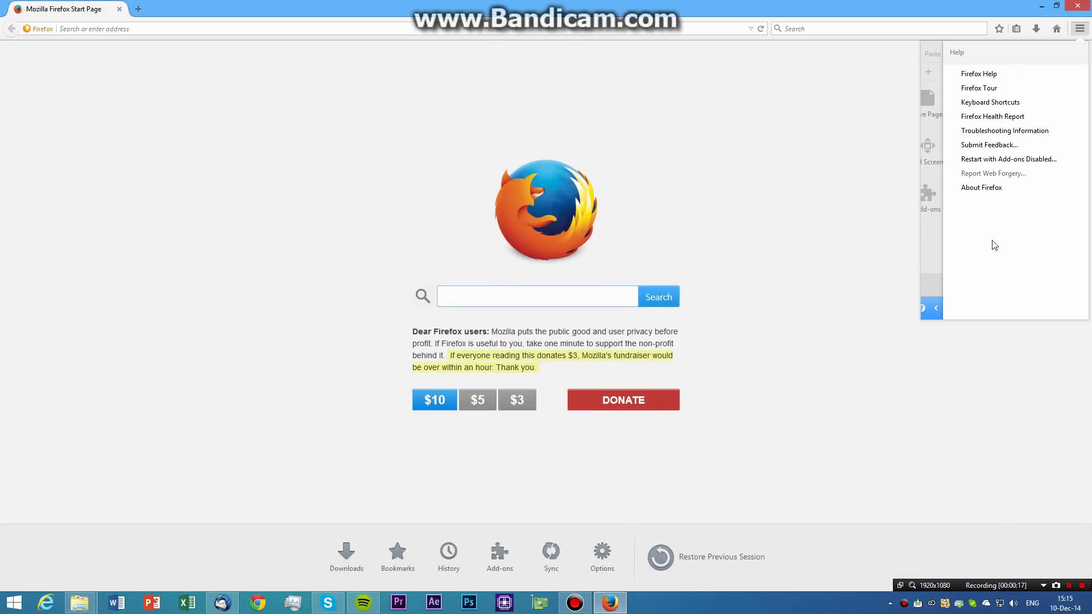
pyautogui.click(981, 186)
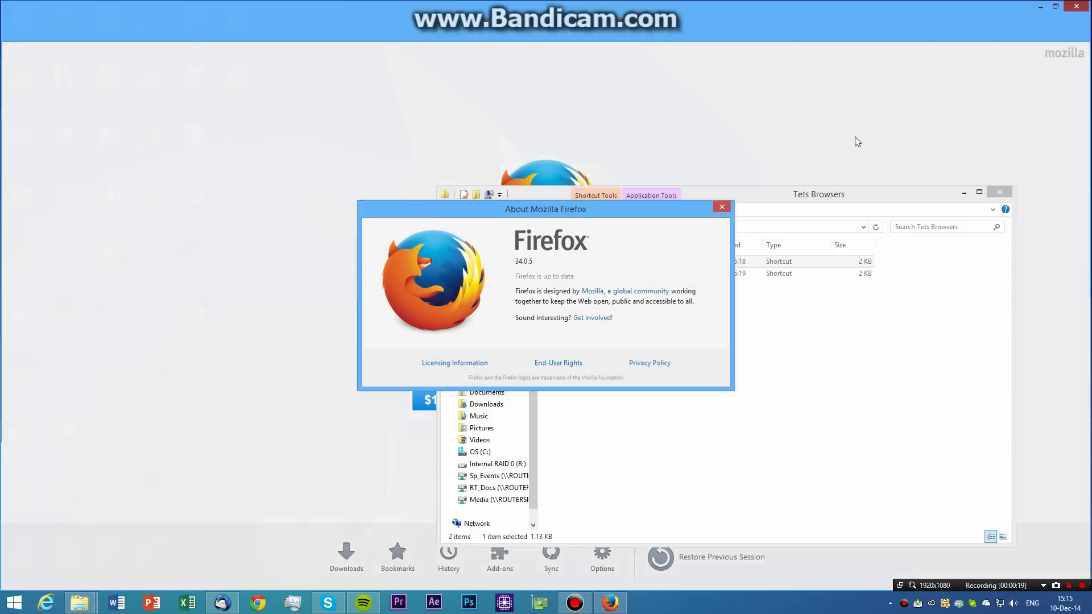
pyautogui.click(721, 206)
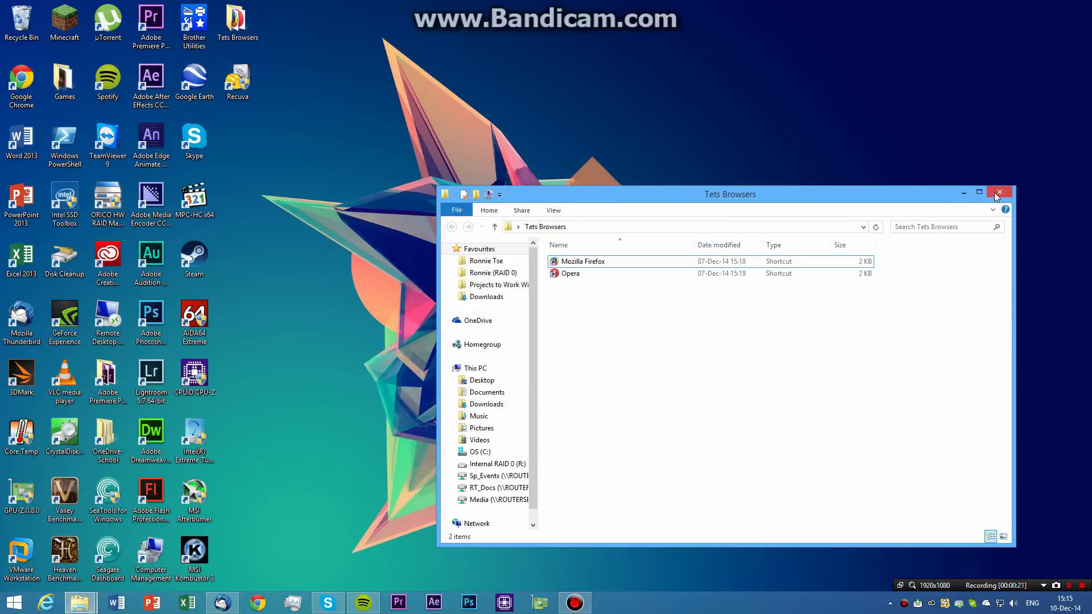
pyautogui.moveTo(1001, 194)
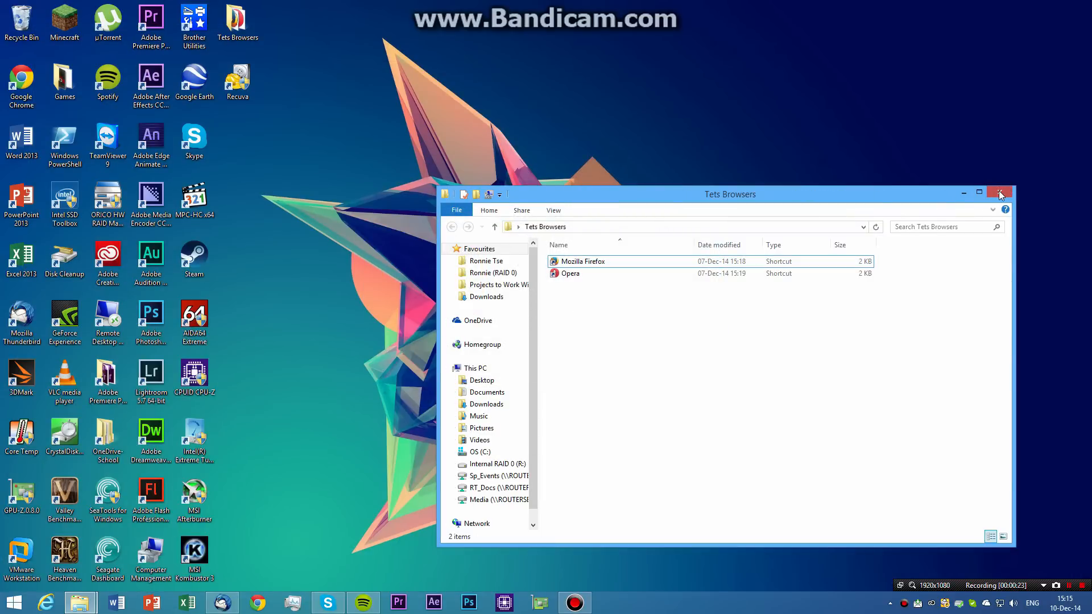
pyautogui.click(998, 192)
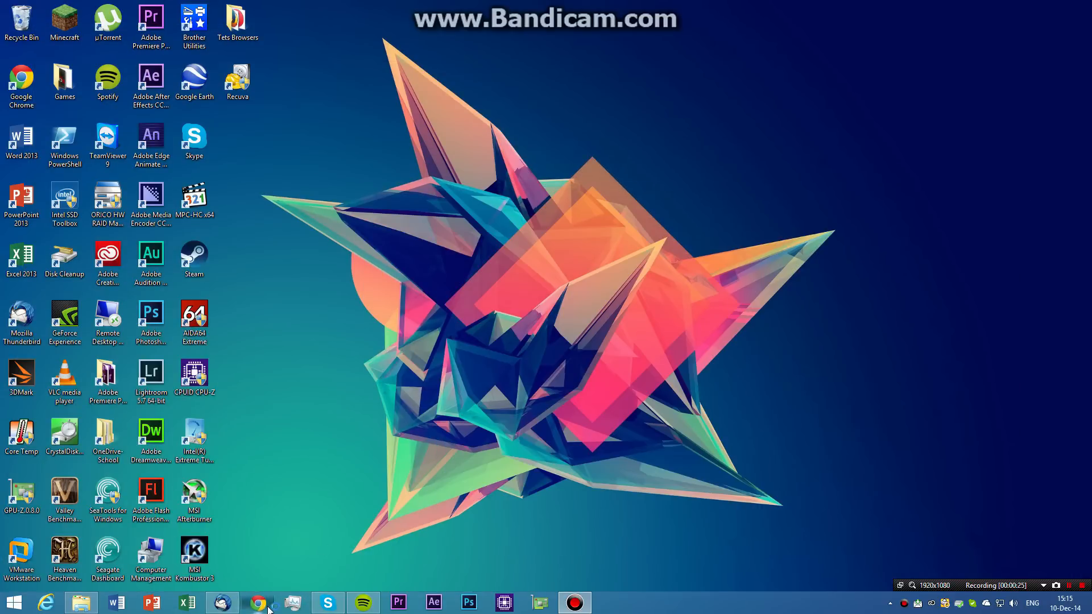
# Read IE 11's HTML5test score of 376/555, then minimize the browser to reveal the Excel score sheet.
pyautogui.click(257, 603)
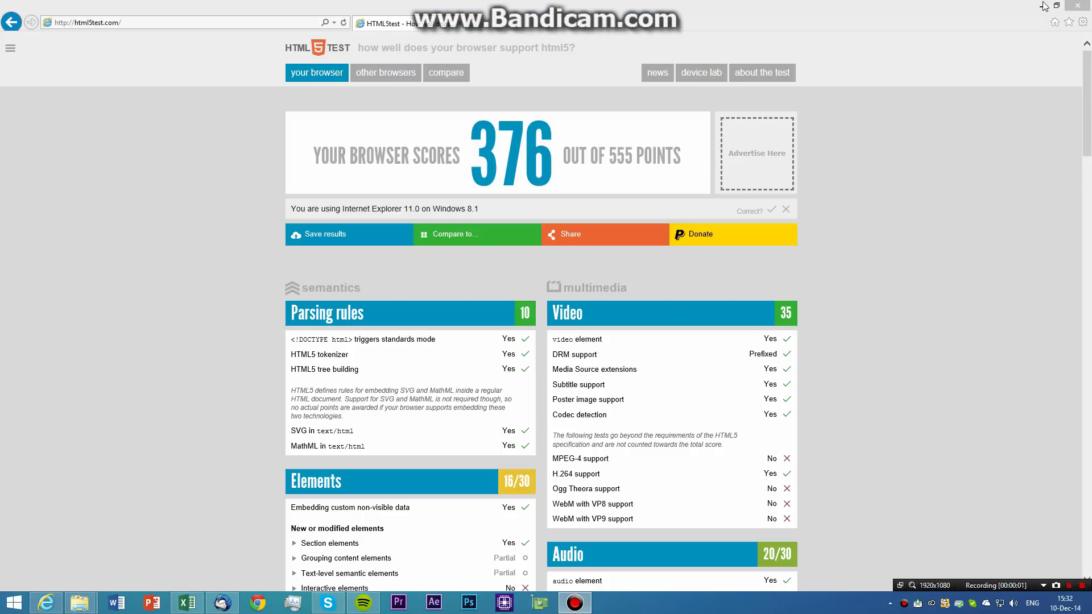
pyautogui.click(187, 603)
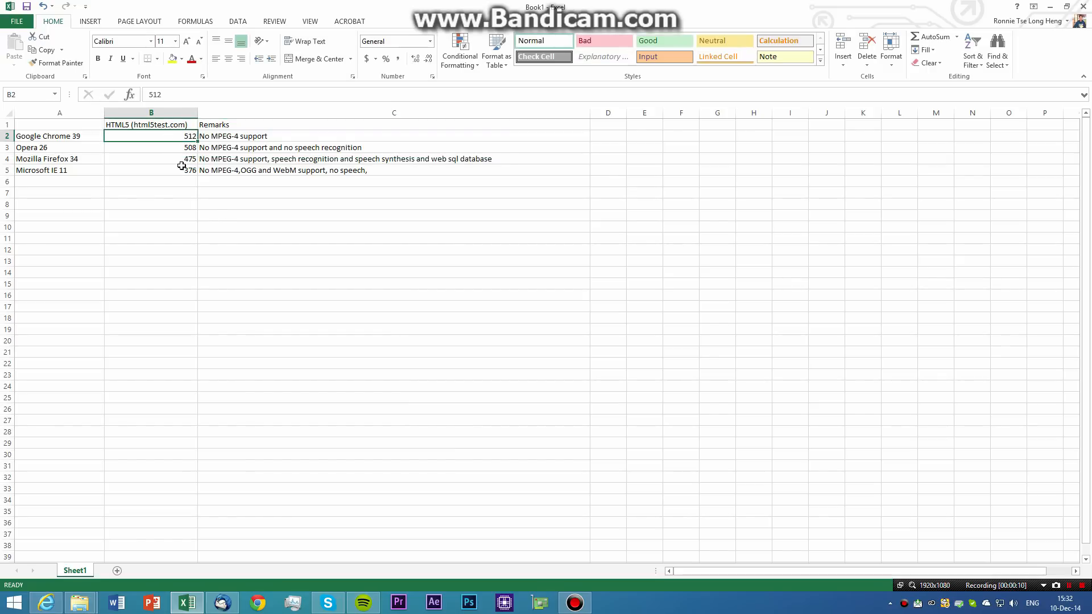
# Check the Microsoft IE 11 score of 376 in cell B5, then return to Internet Explorer.
pyautogui.click(151, 171)
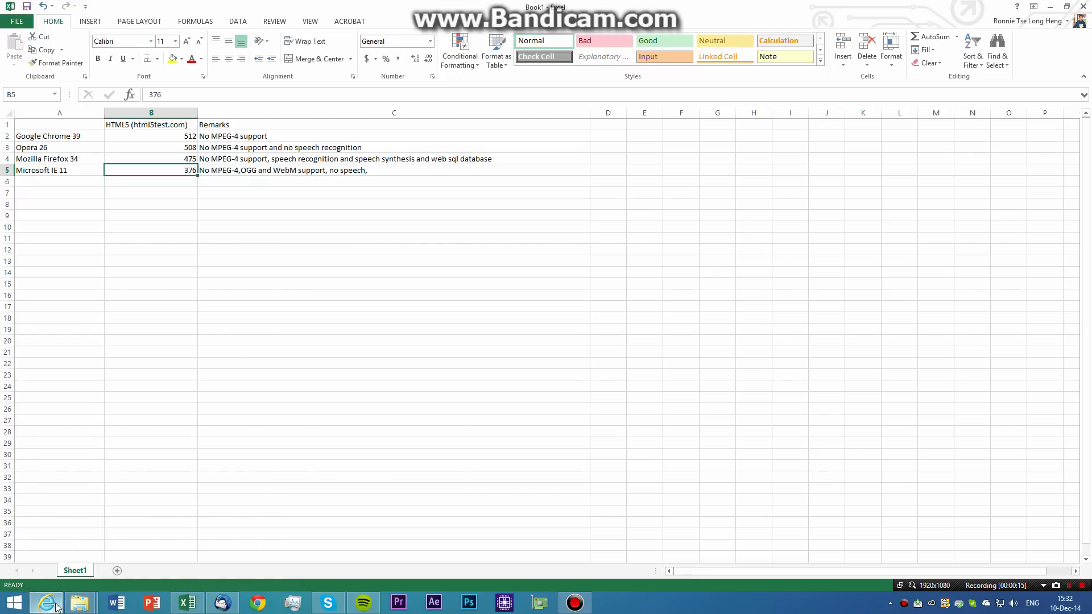
pyautogui.click(45, 603)
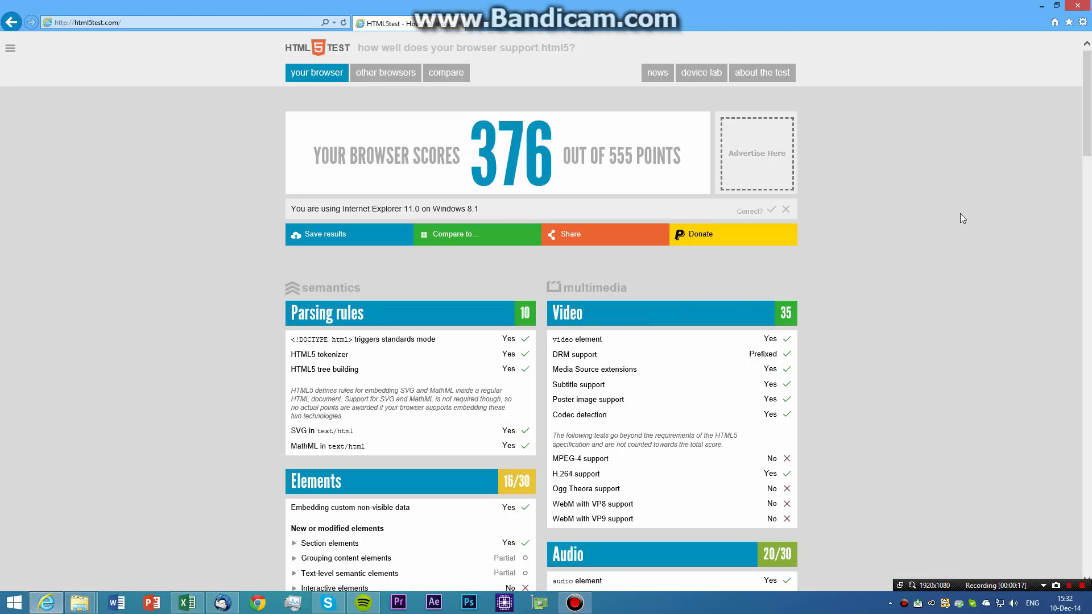
pyautogui.scroll(-3)
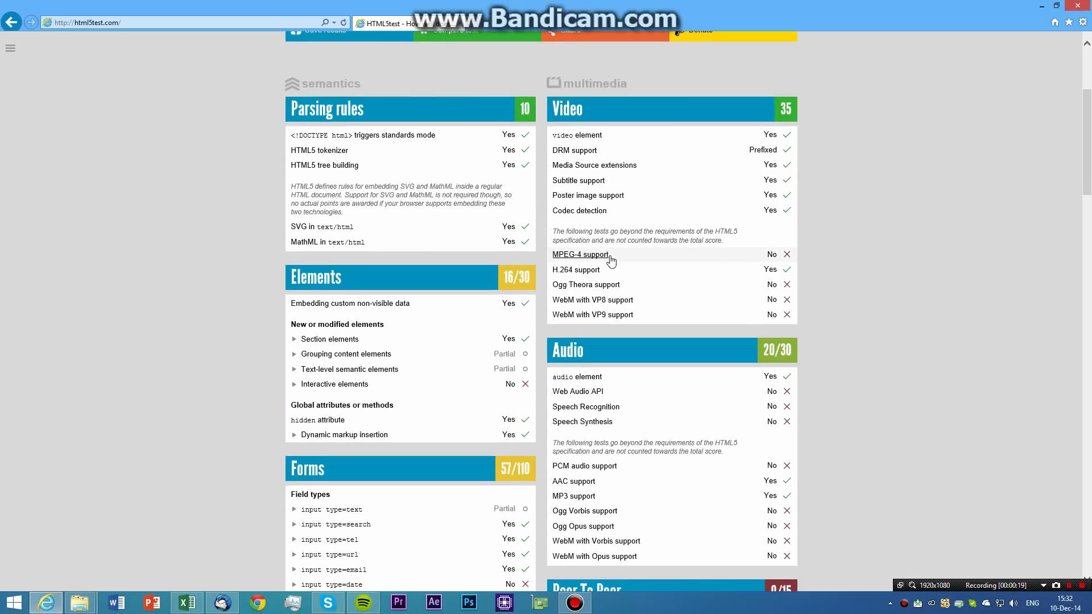
pyautogui.moveTo(664, 372)
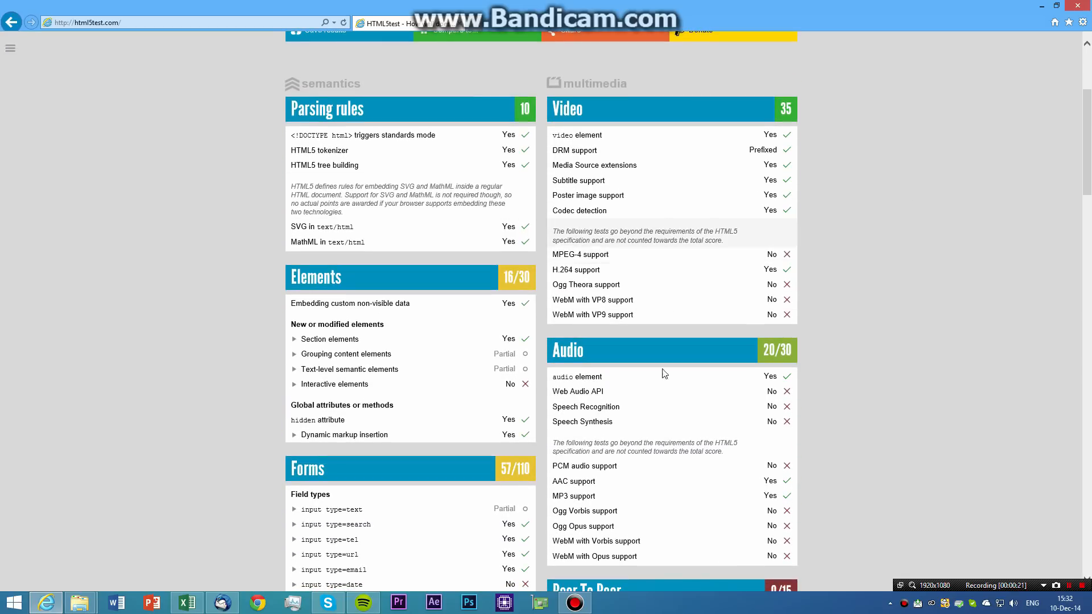
pyautogui.click(187, 603)
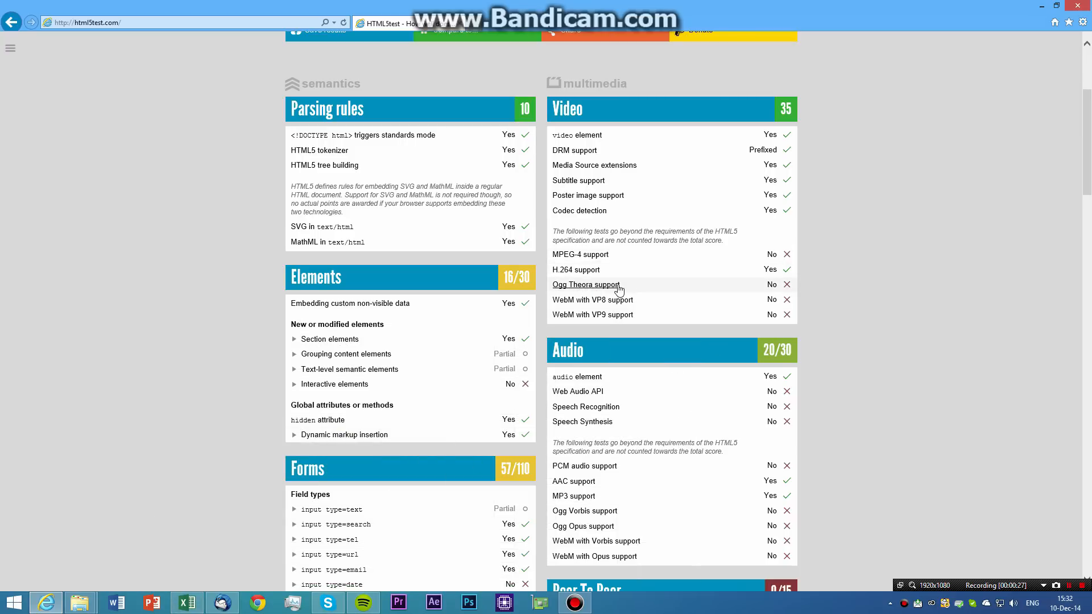
pyautogui.moveTo(634, 294)
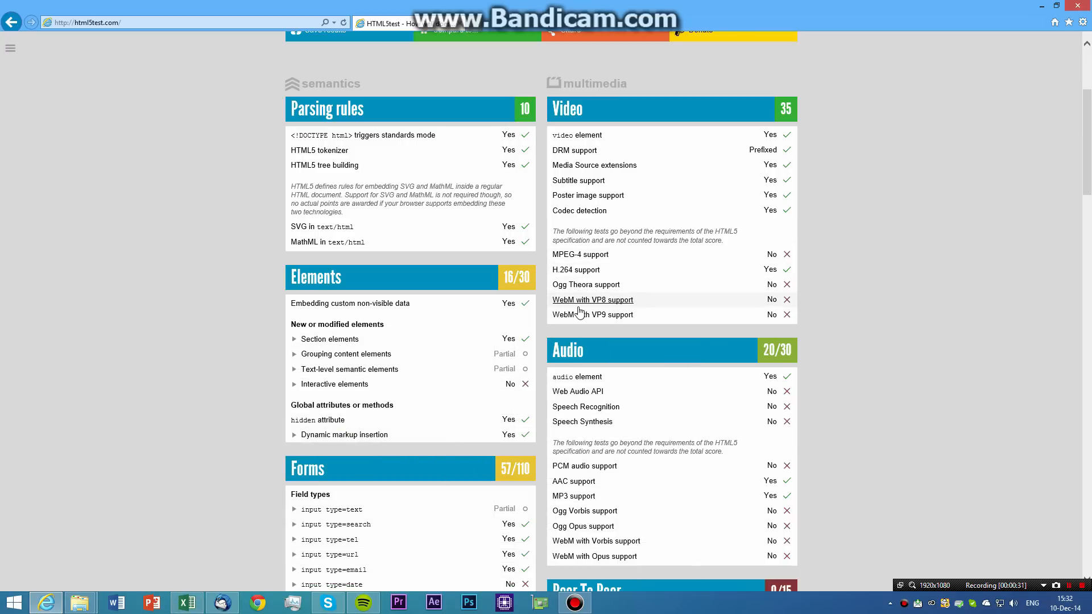
pyautogui.scroll(-3)
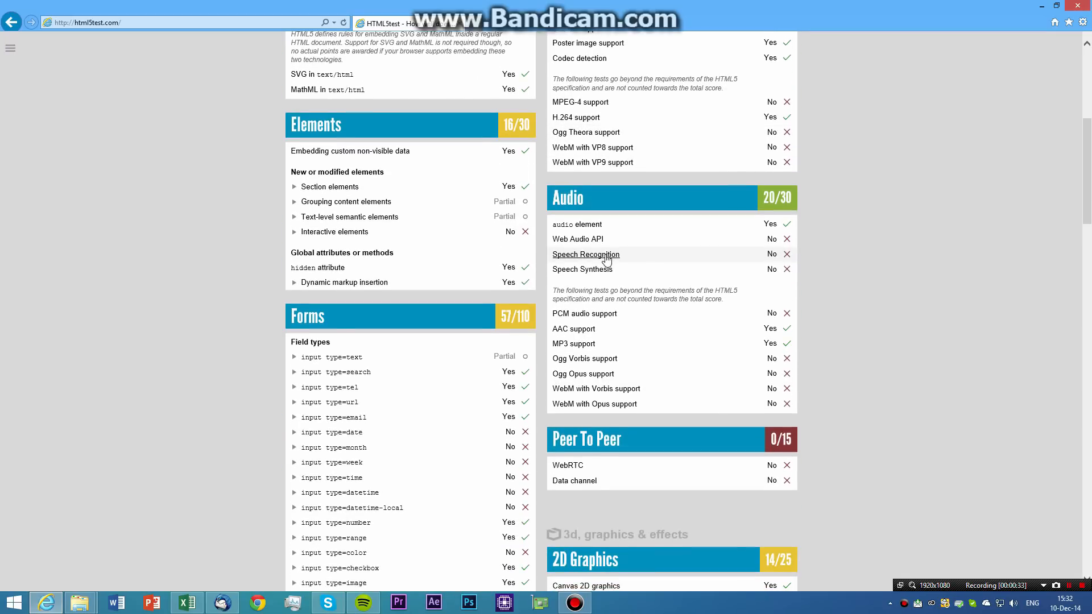
pyautogui.moveTo(606, 270)
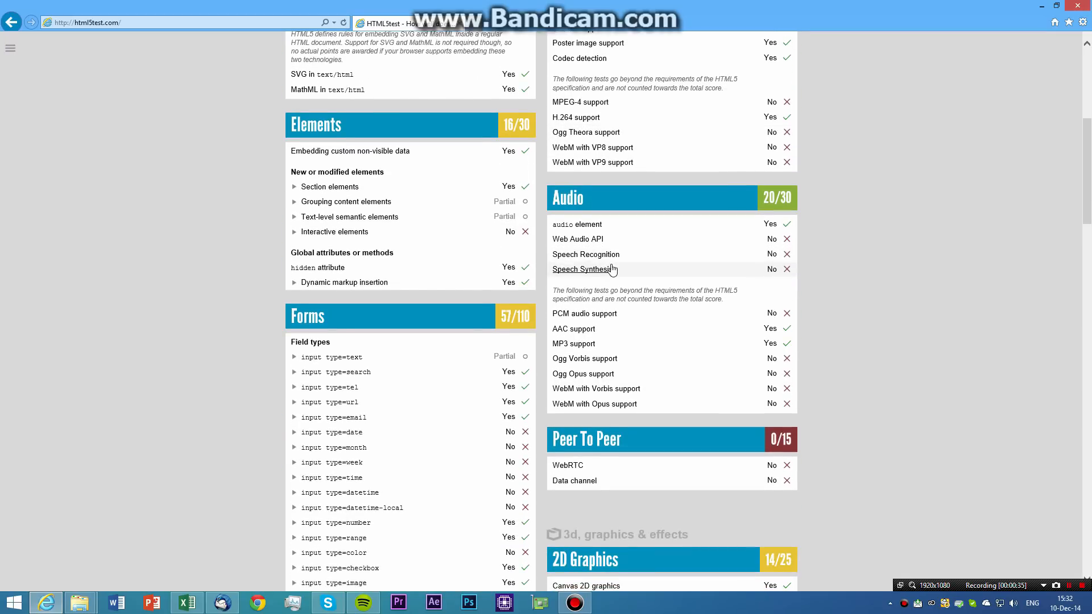
pyautogui.moveTo(726, 280)
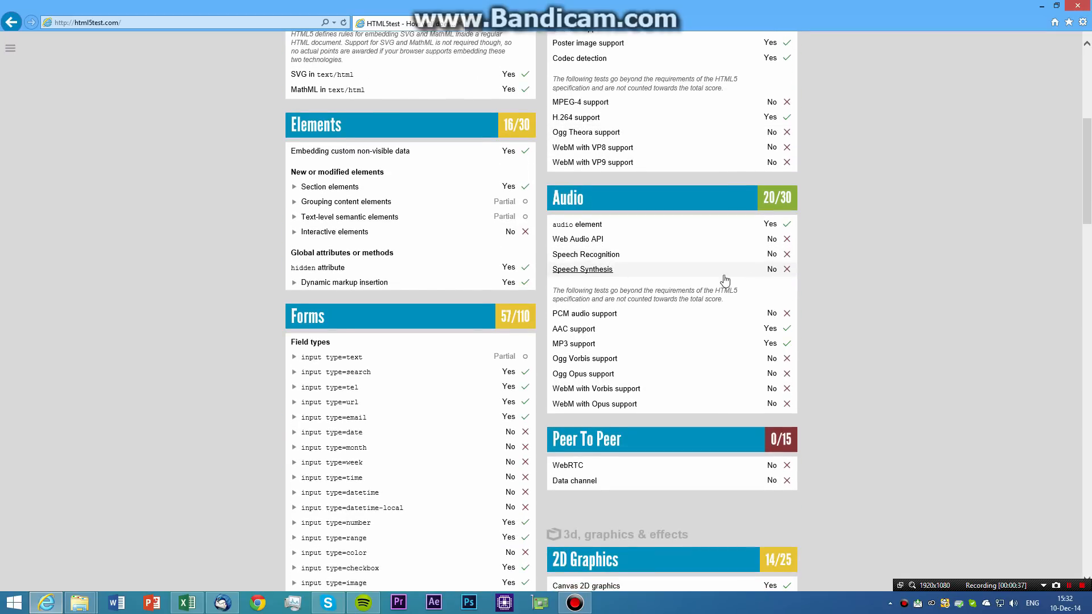
pyautogui.moveTo(621, 316)
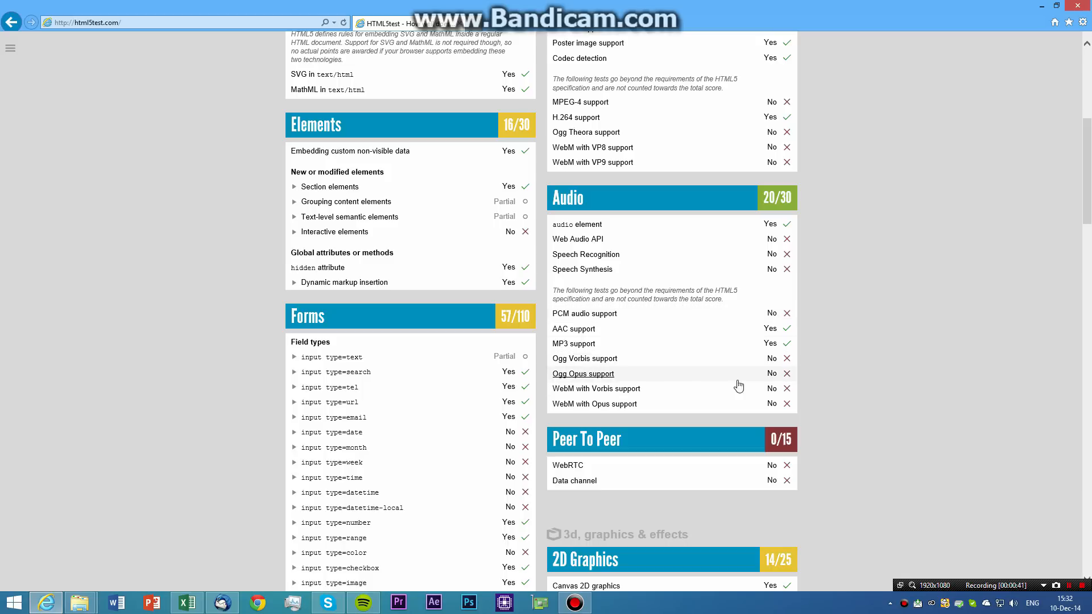
pyautogui.scroll(-3)
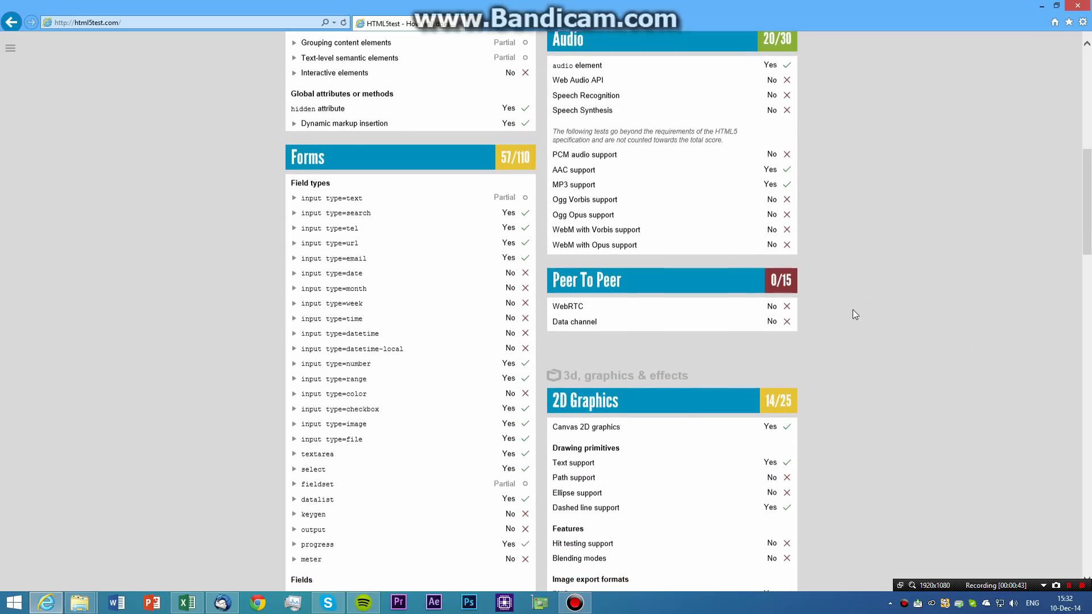
pyautogui.scroll(-3)
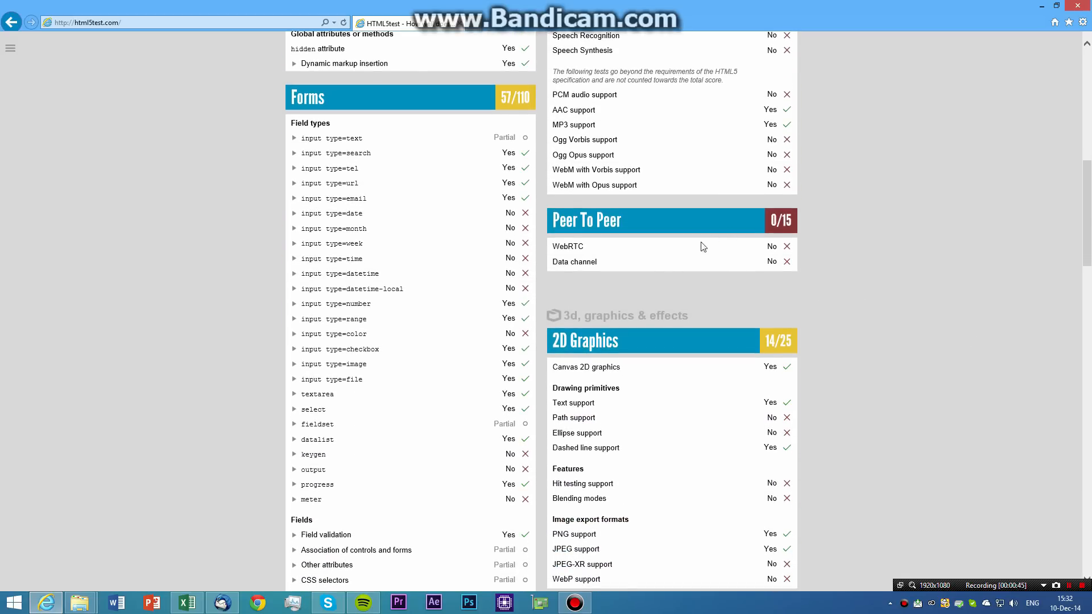
pyautogui.moveTo(623, 211)
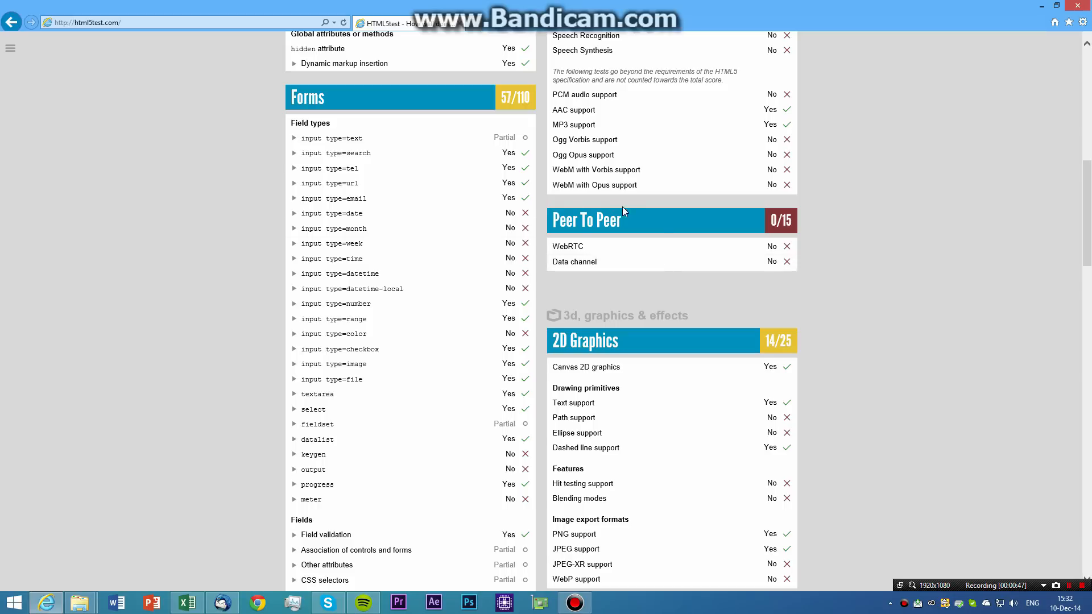
pyautogui.moveTo(816, 255)
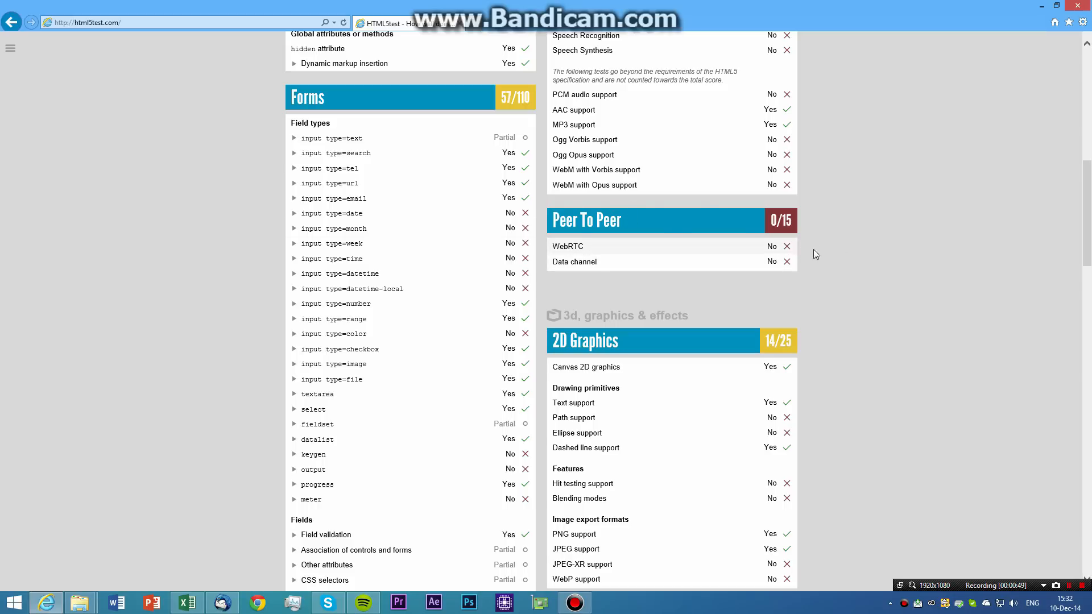
# Scroll through IE's HTML5test feature scores down to the Other category.
pyautogui.scroll(-3)
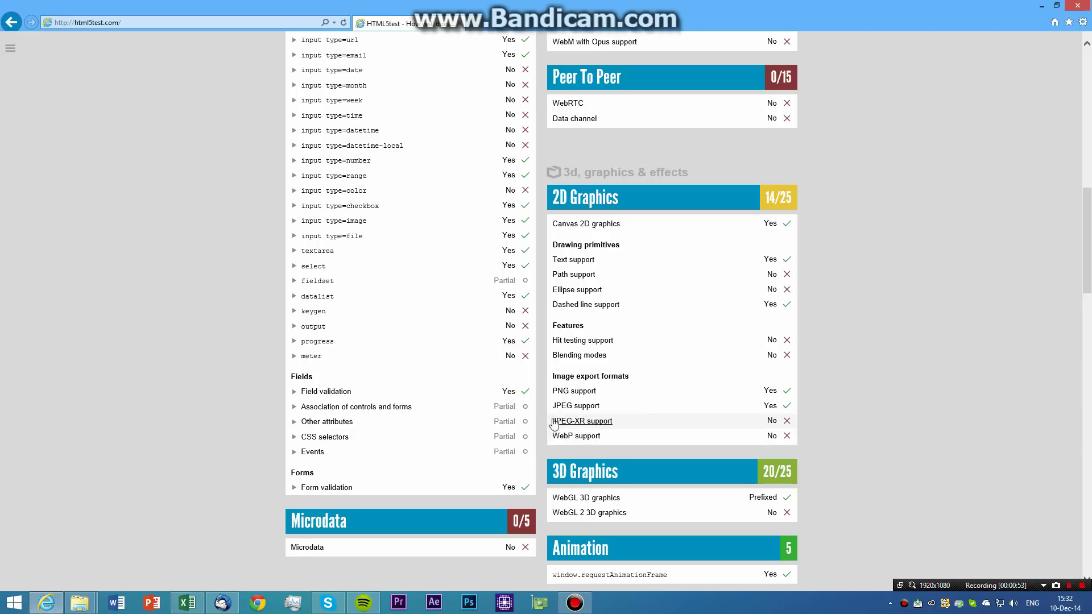
pyautogui.moveTo(648, 380)
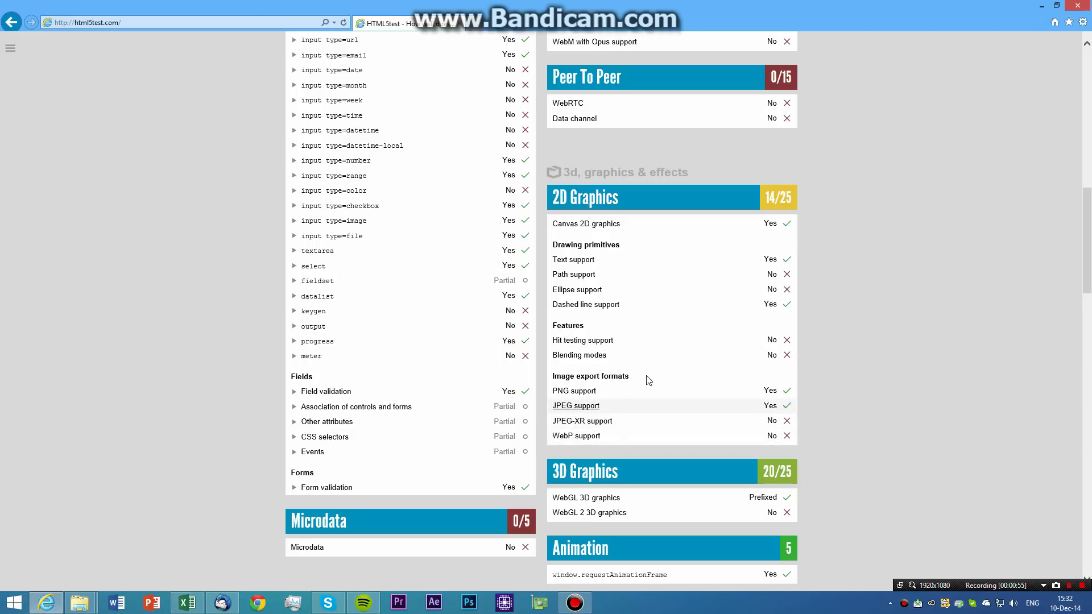
pyautogui.moveTo(605, 284)
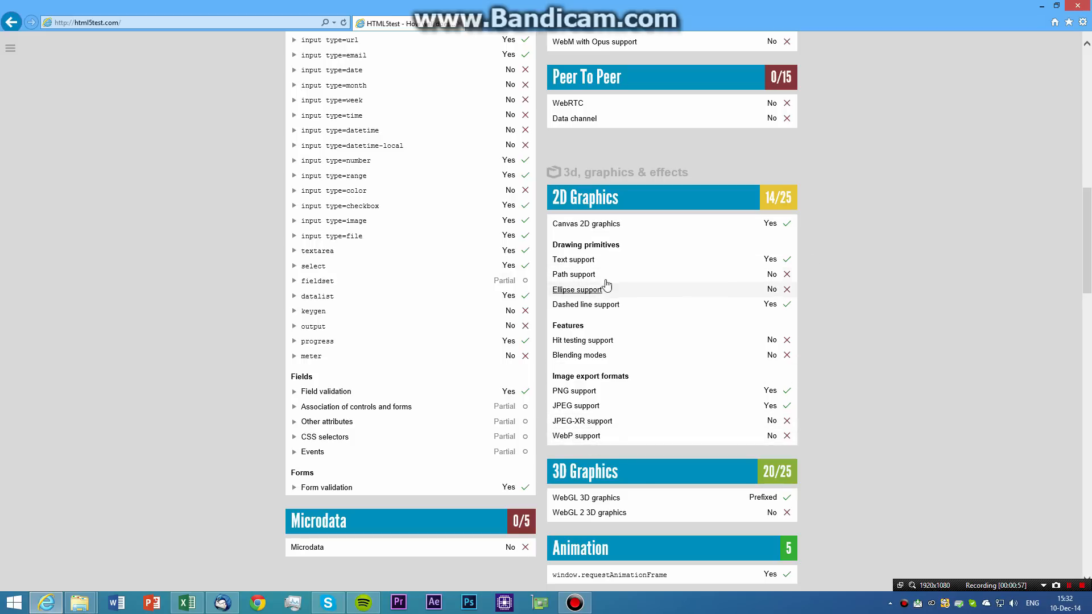
pyautogui.scroll(-3)
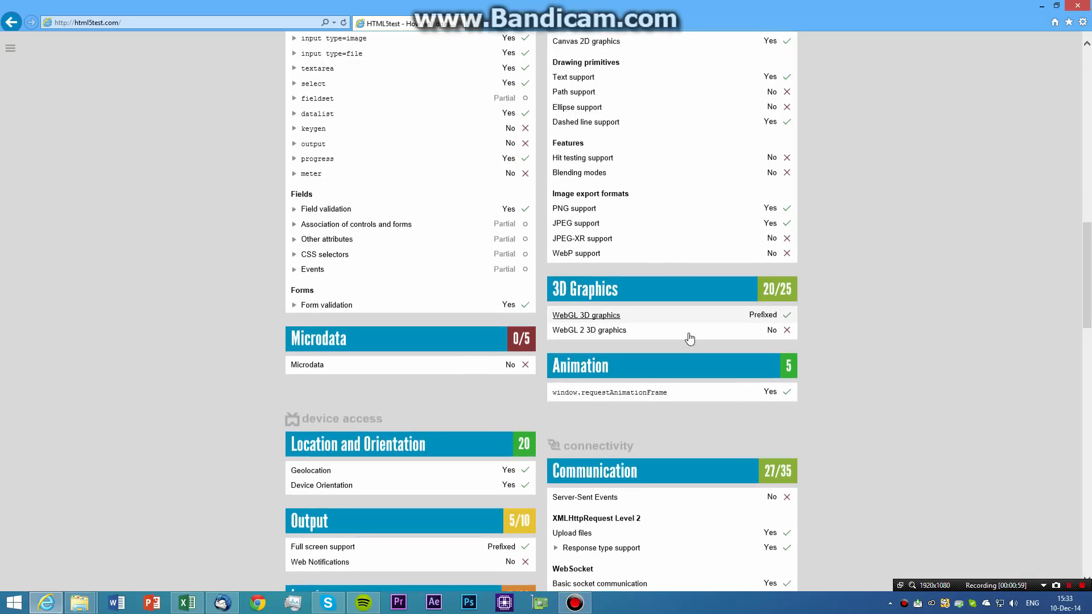
pyautogui.scroll(-3)
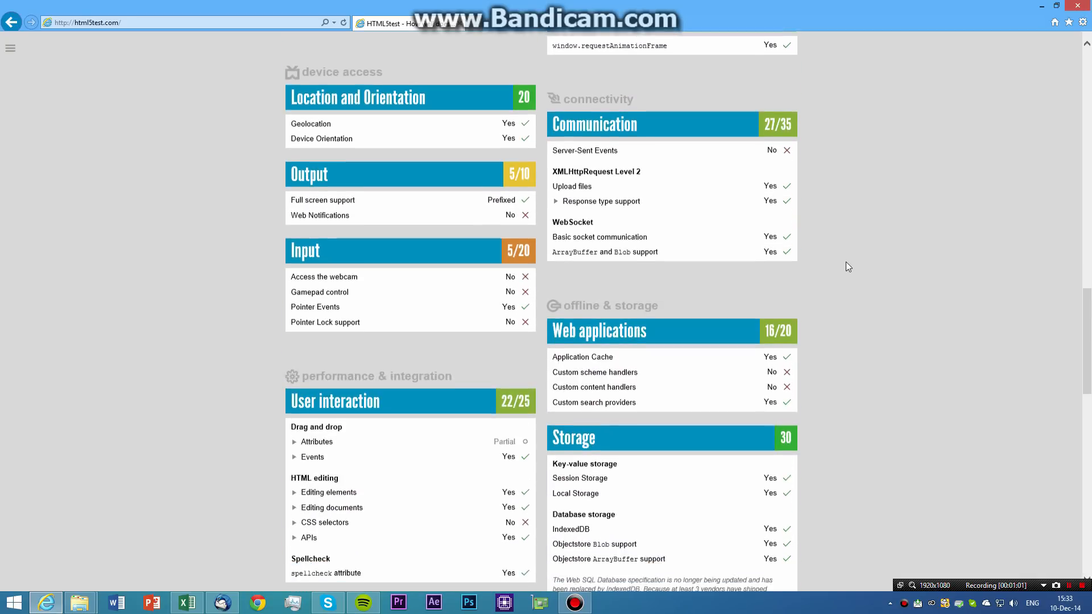
pyautogui.scroll(-3)
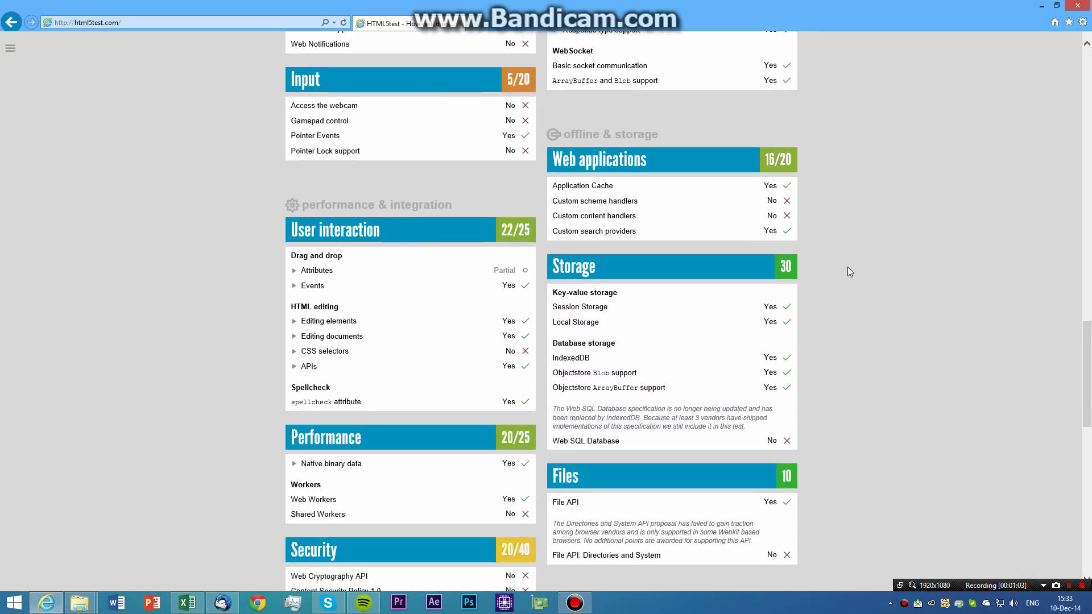
pyautogui.scroll(-3)
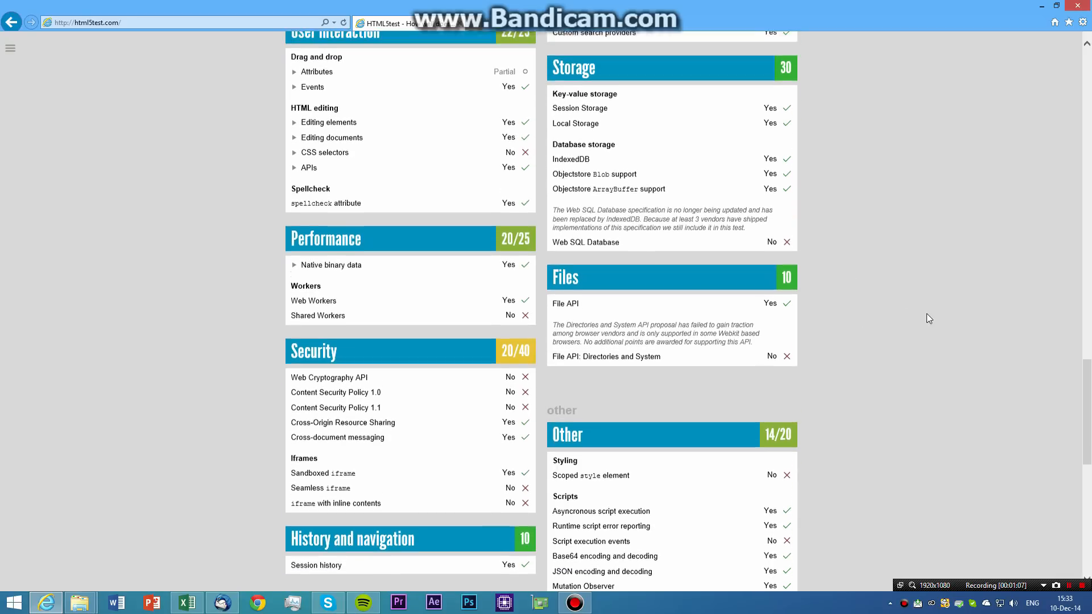
pyautogui.scroll(3)
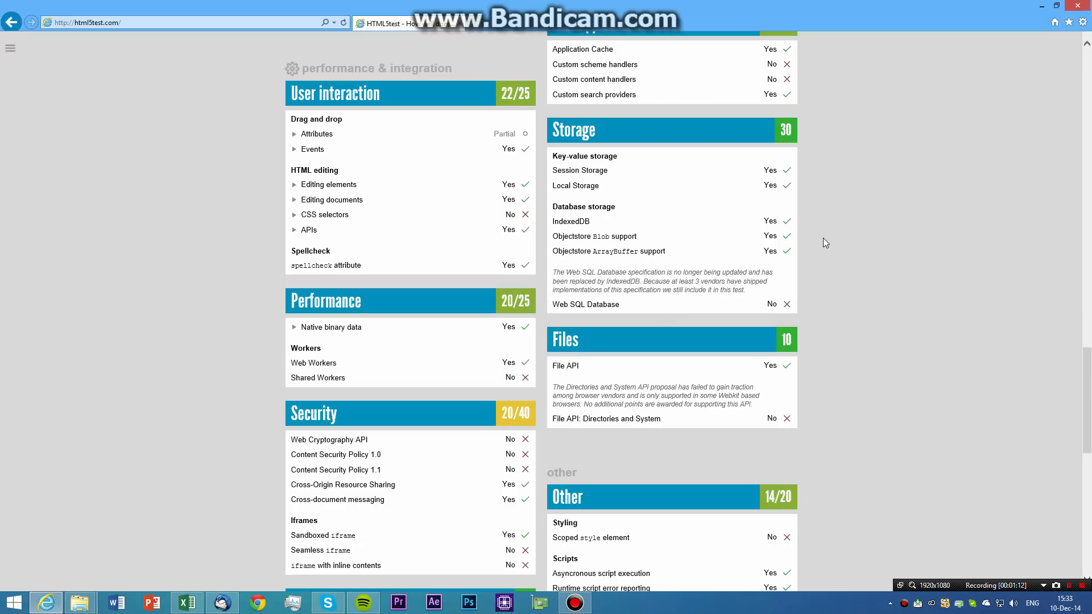
pyautogui.moveTo(1010, 206)
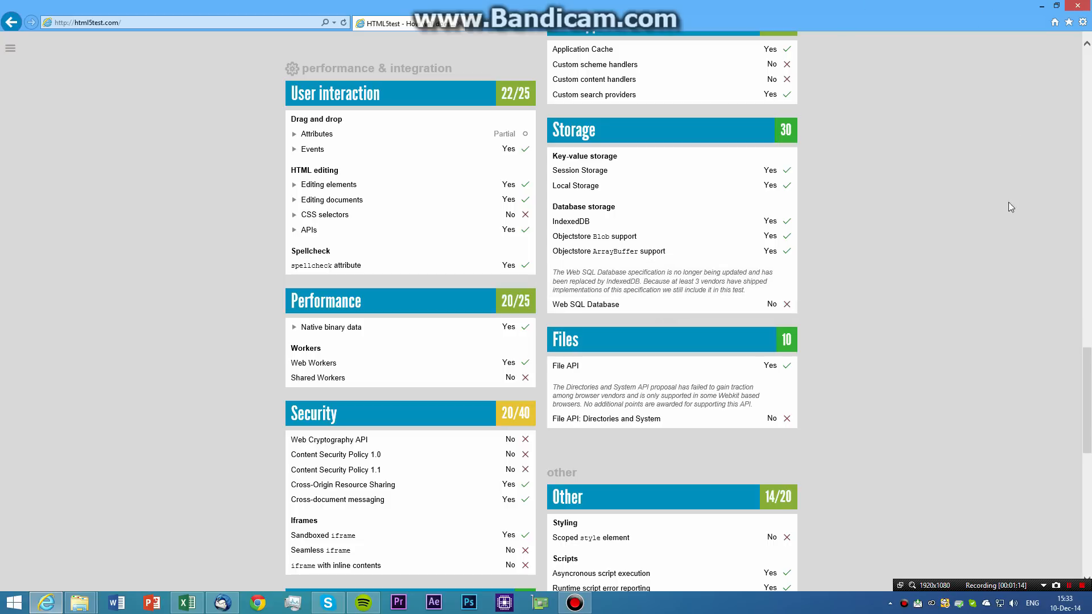
pyautogui.scroll(-3)
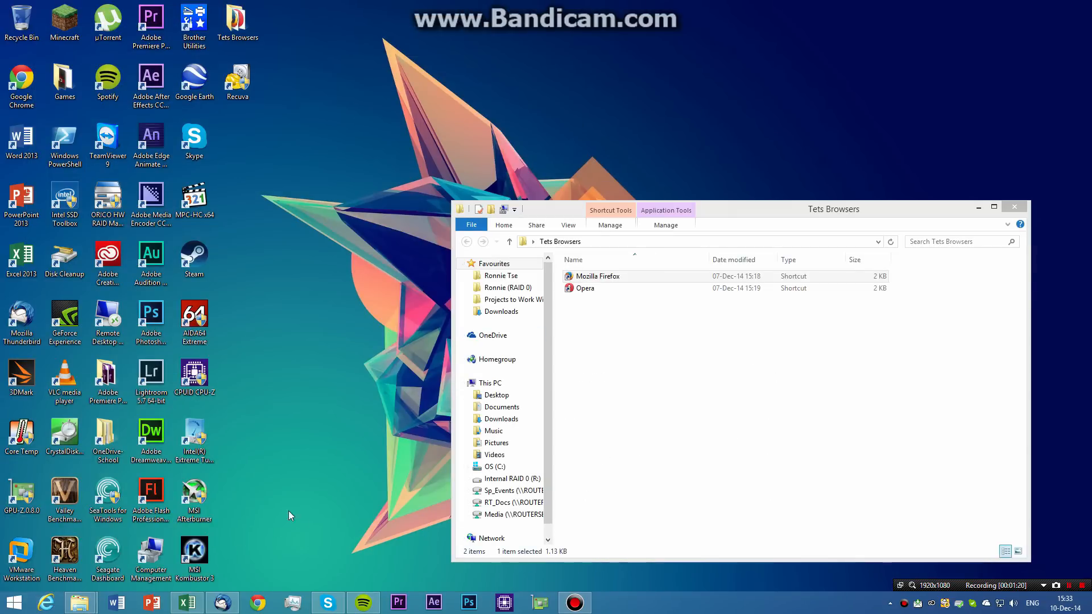
# Restore the Excel score sheet and check Chrome 39's remark 'No MPEG-4 support'.
pyautogui.click(187, 602)
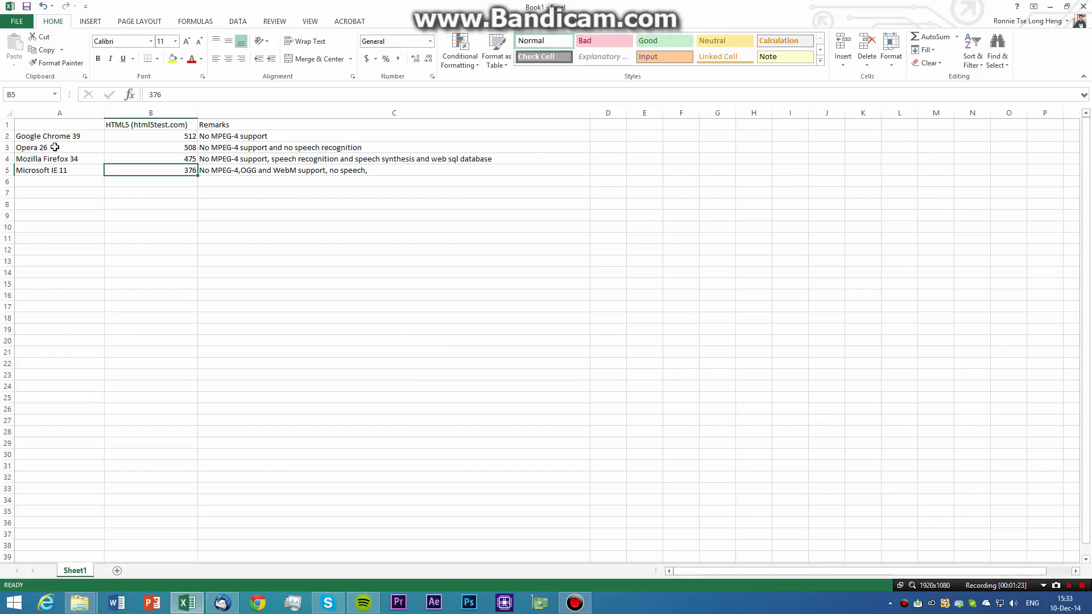
pyautogui.click(34, 147)
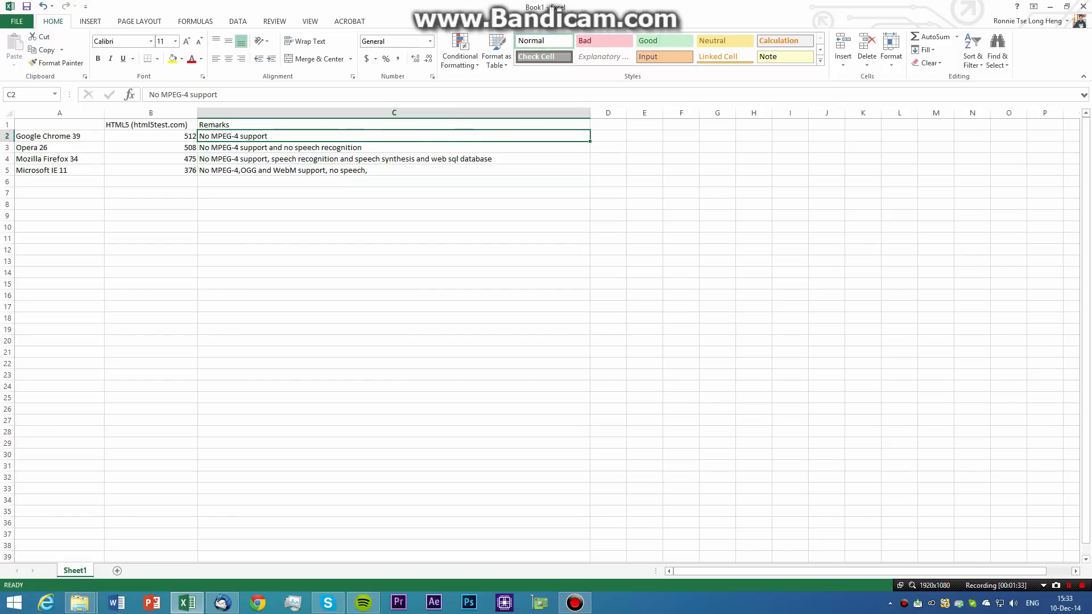
pyautogui.moveTo(324, 211)
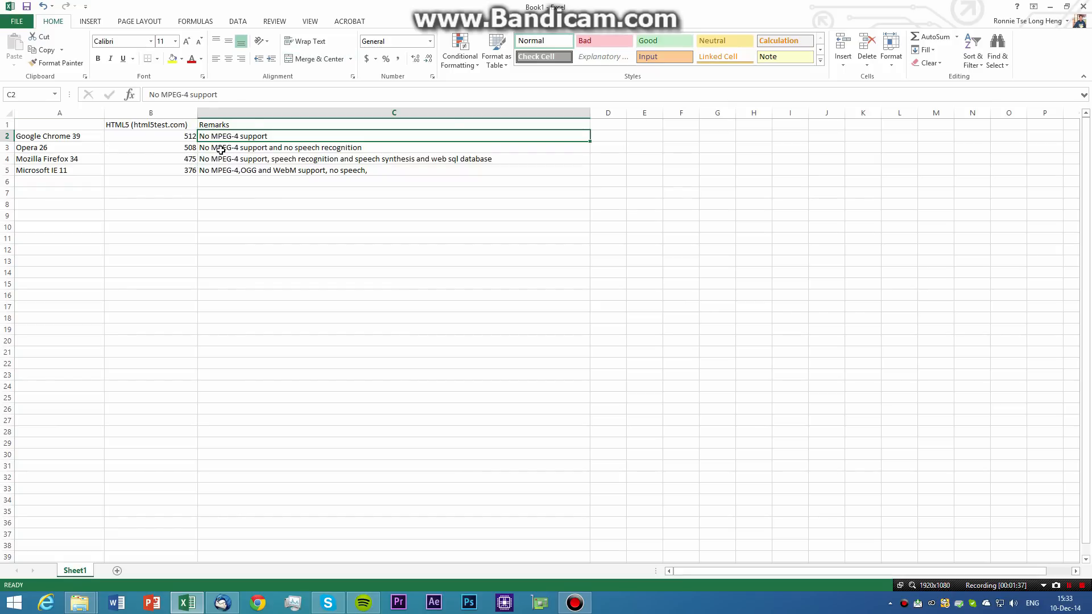
pyautogui.moveTo(373, 134)
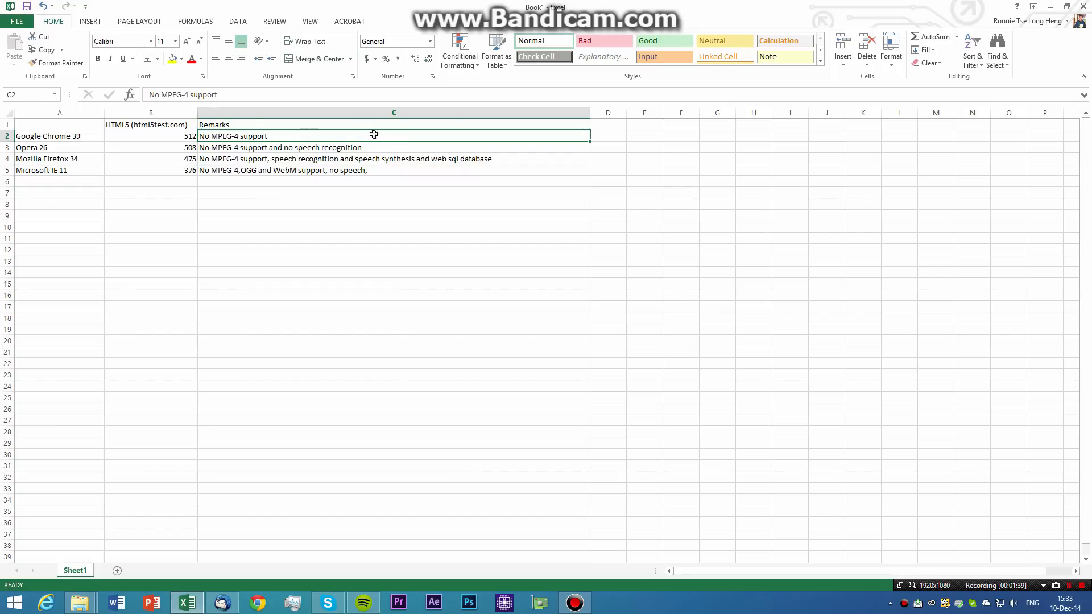
pyautogui.moveTo(812, 178)
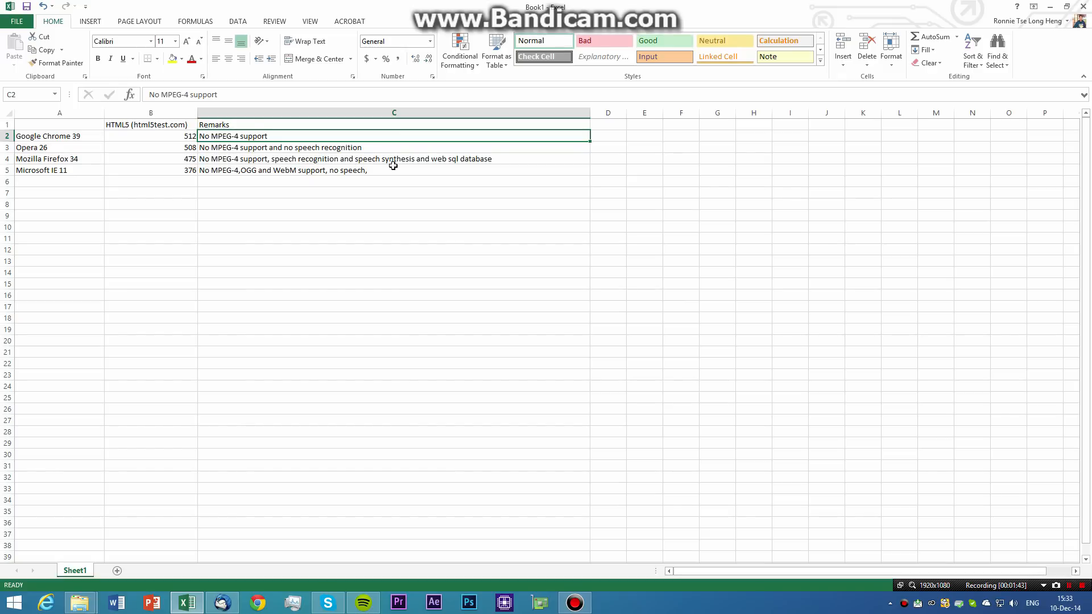
pyautogui.moveTo(1047, 30)
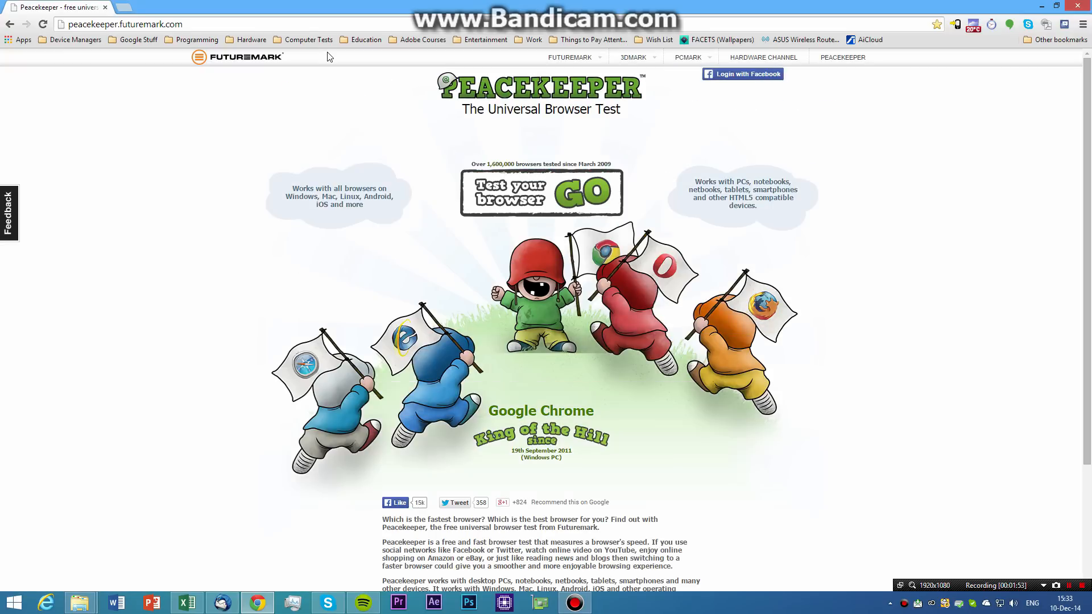
pyautogui.moveTo(603, 203)
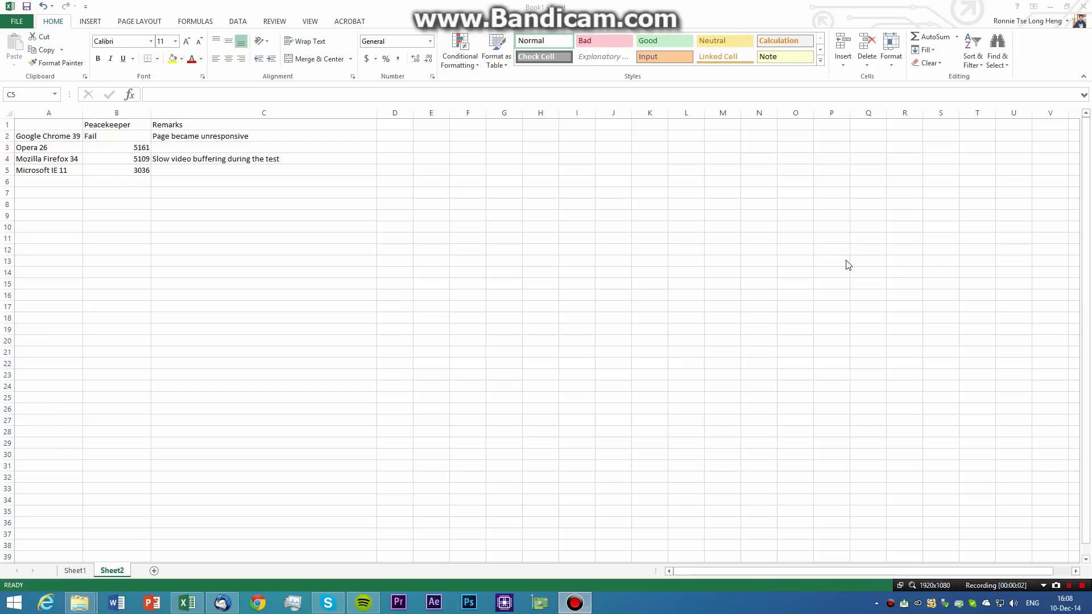
pyautogui.moveTo(813, 266)
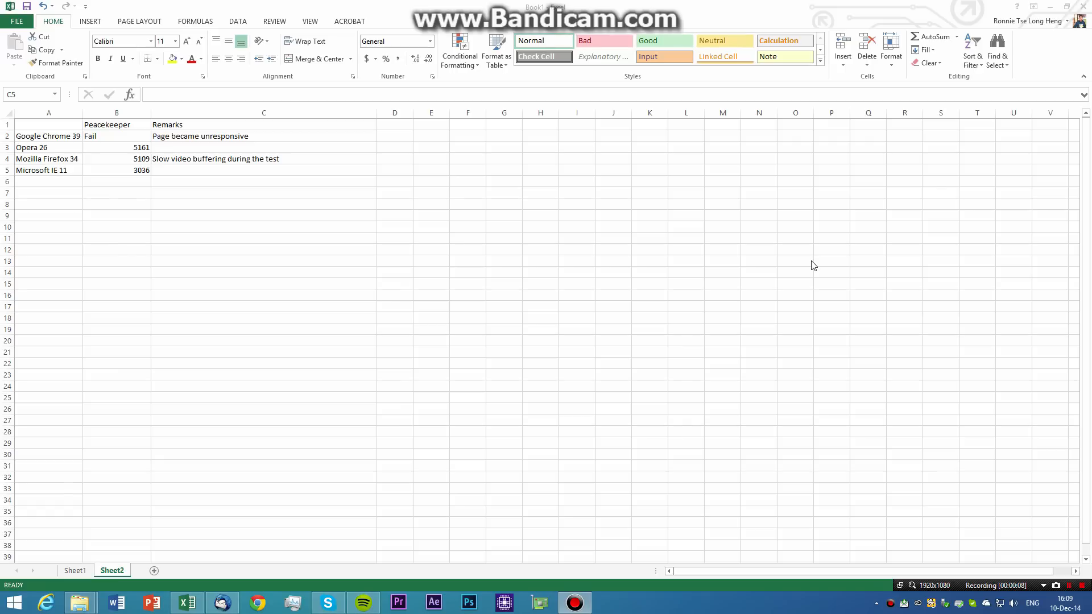
pyautogui.moveTo(107, 136)
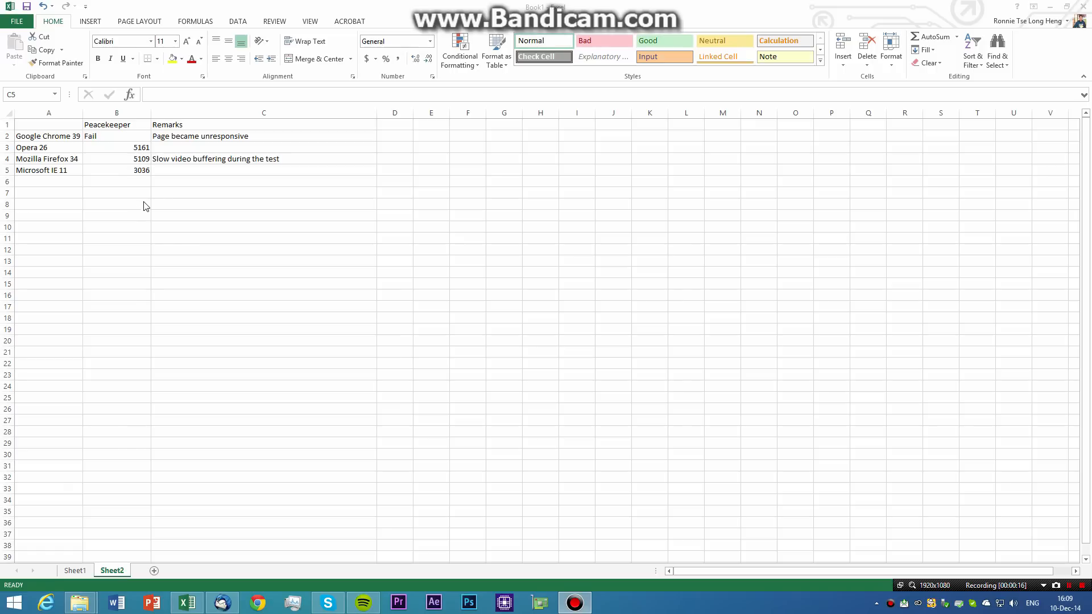
pyautogui.moveTo(490, 261)
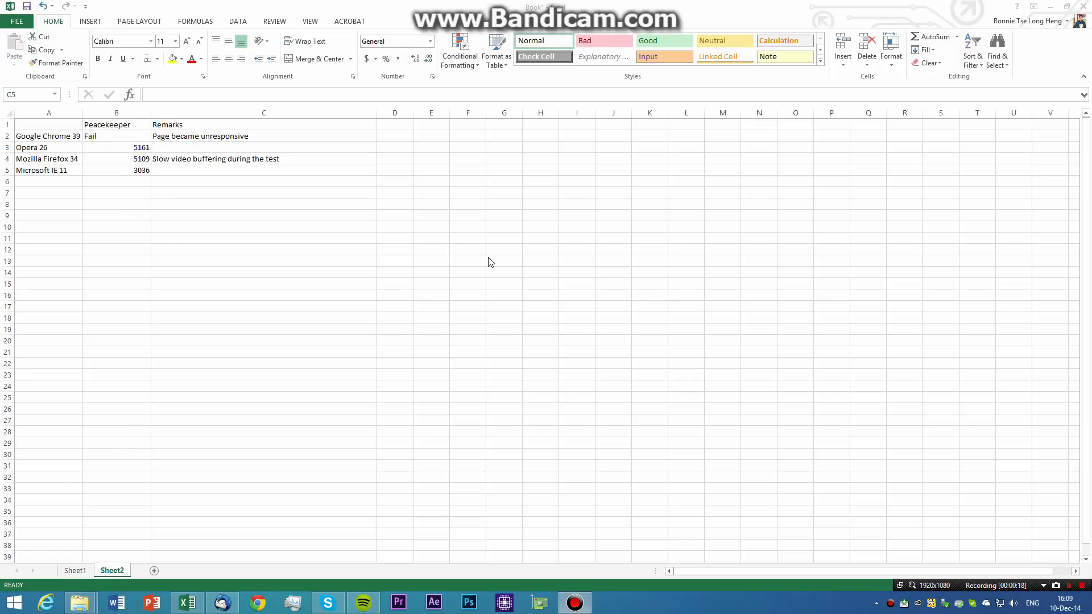
pyautogui.moveTo(694, 198)
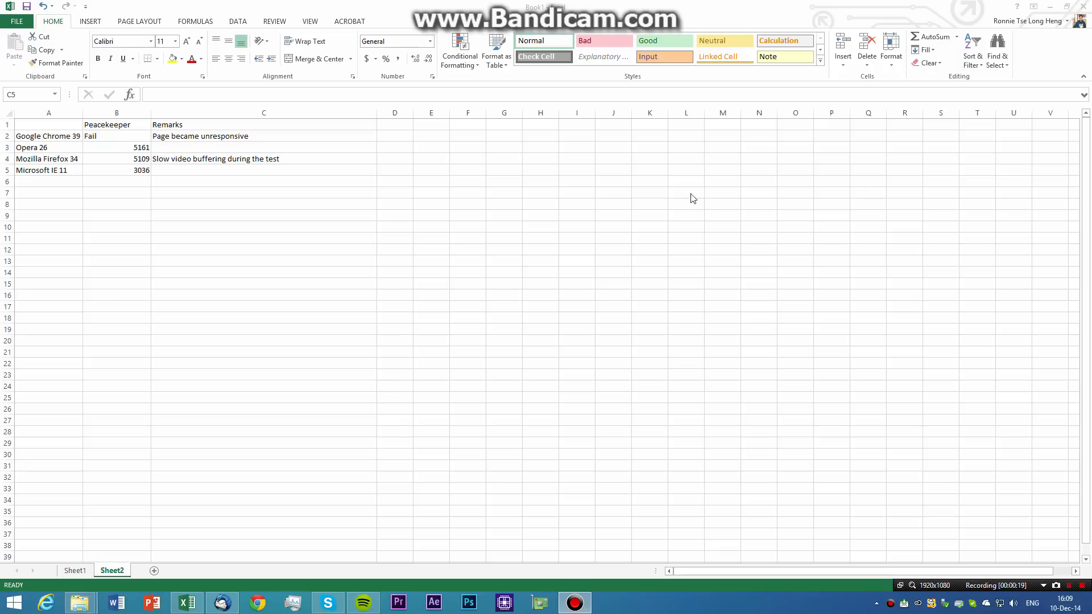
pyautogui.moveTo(255, 140)
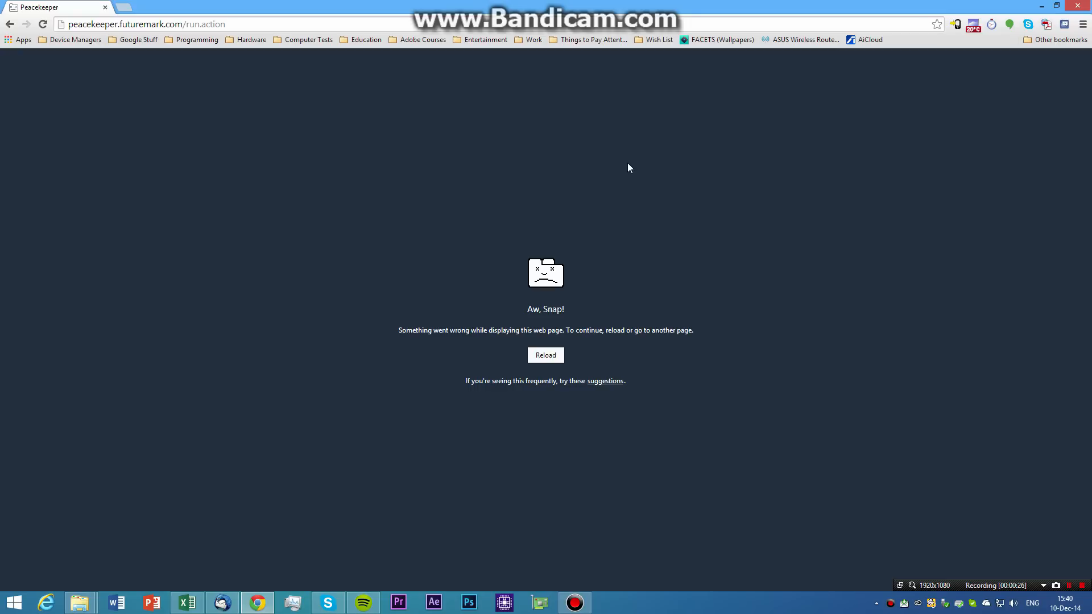
# Return to Excel's Peacekeeper sheet, glancing at Chrome's 'dom' search results on the way.
pyautogui.click(186, 603)
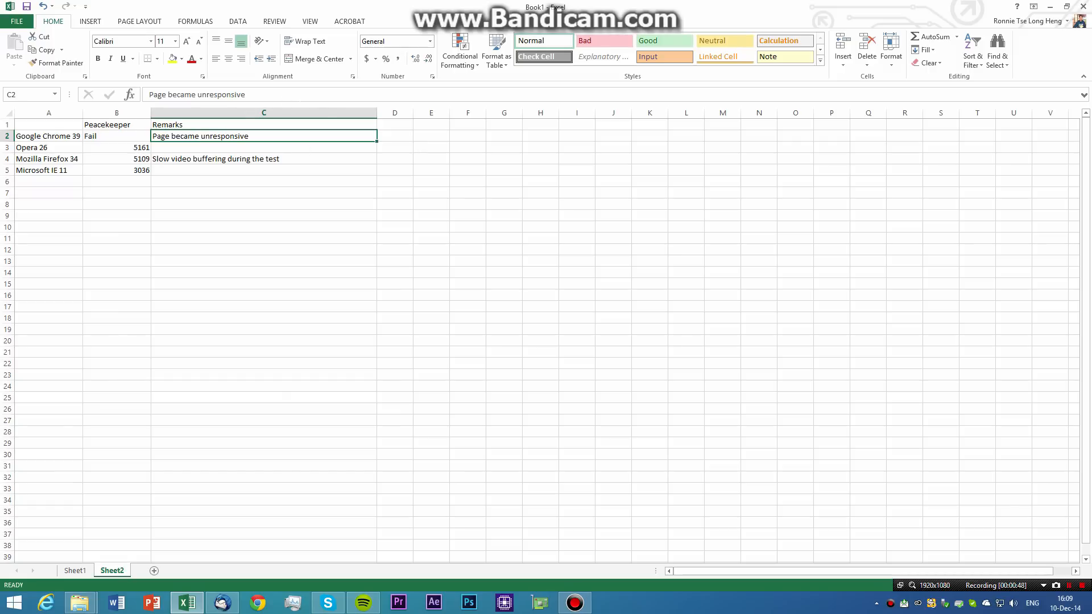
pyautogui.click(257, 603)
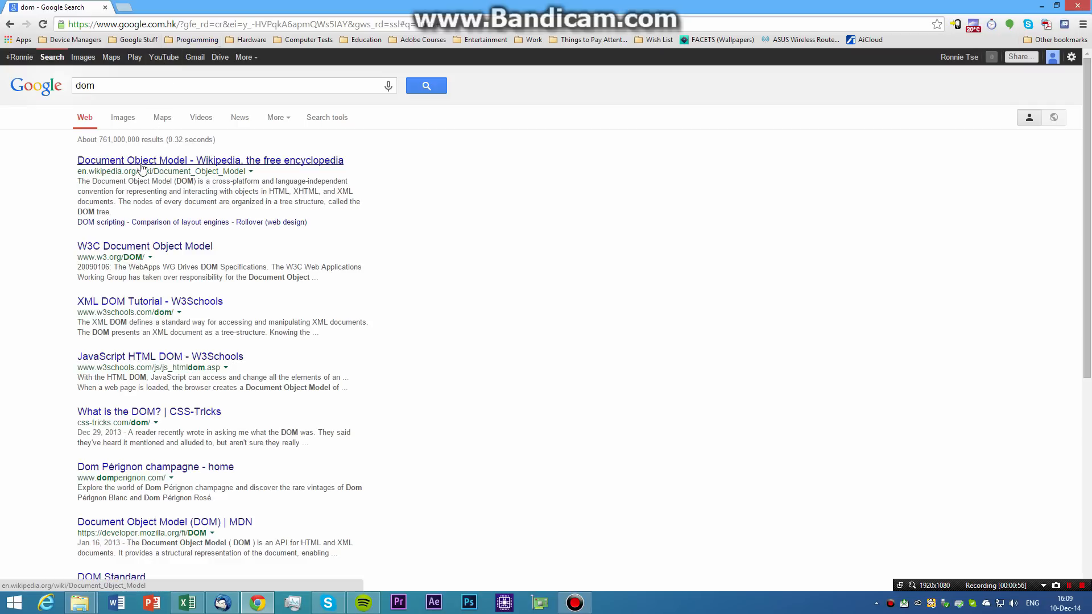
pyautogui.click(186, 603)
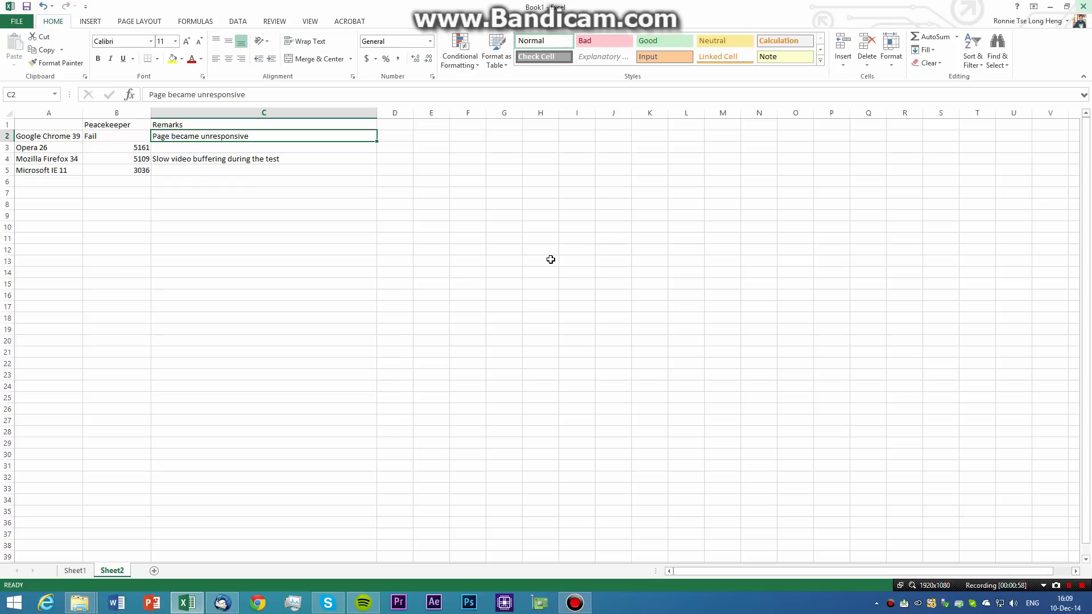
pyautogui.moveTo(114, 139)
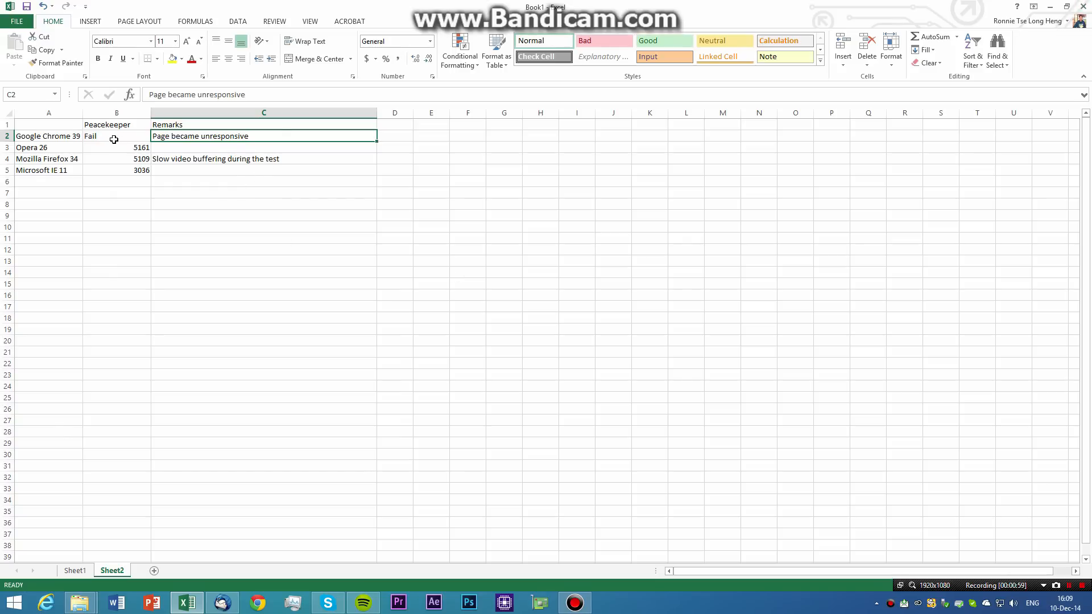
# Review the Peacekeeper scores and remarks for Opera 26, Firefox 34 and IE 11, then switch to Sheet1.
pyautogui.click(116, 147)
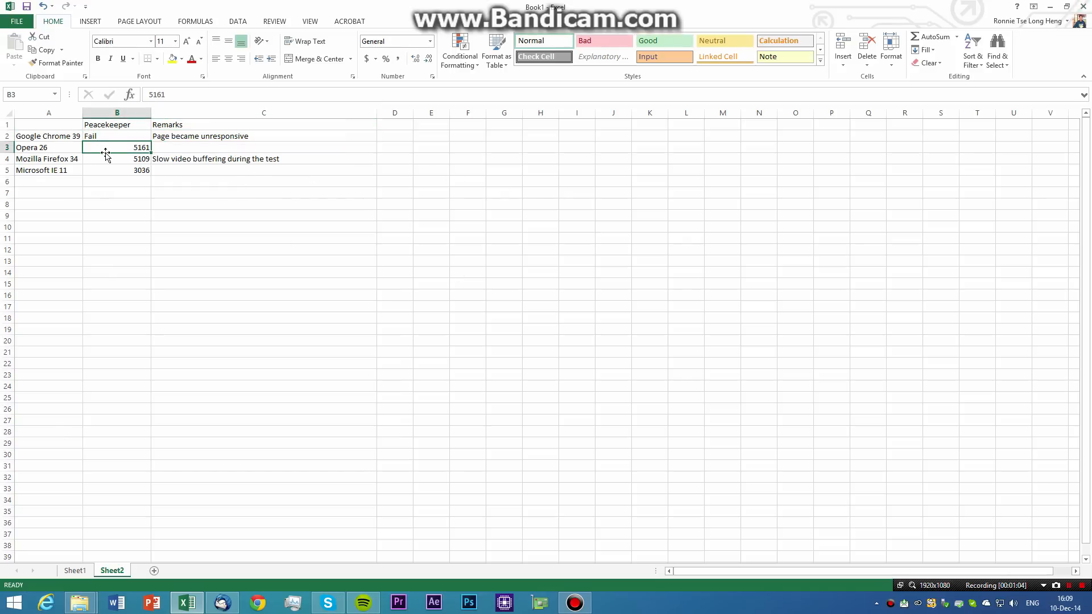
pyautogui.moveTo(121, 157)
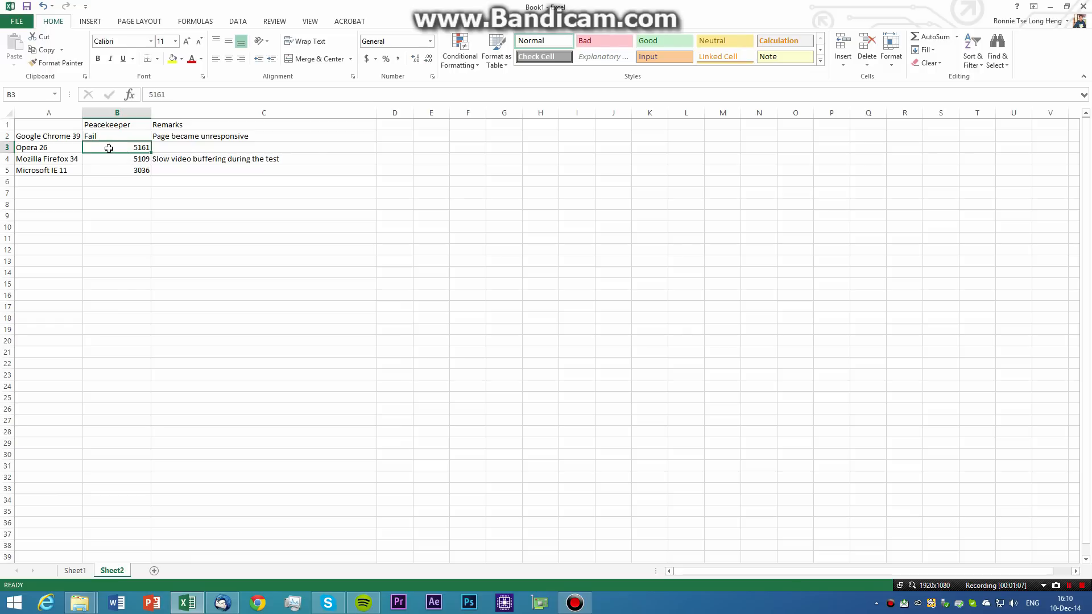
pyautogui.moveTo(176, 173)
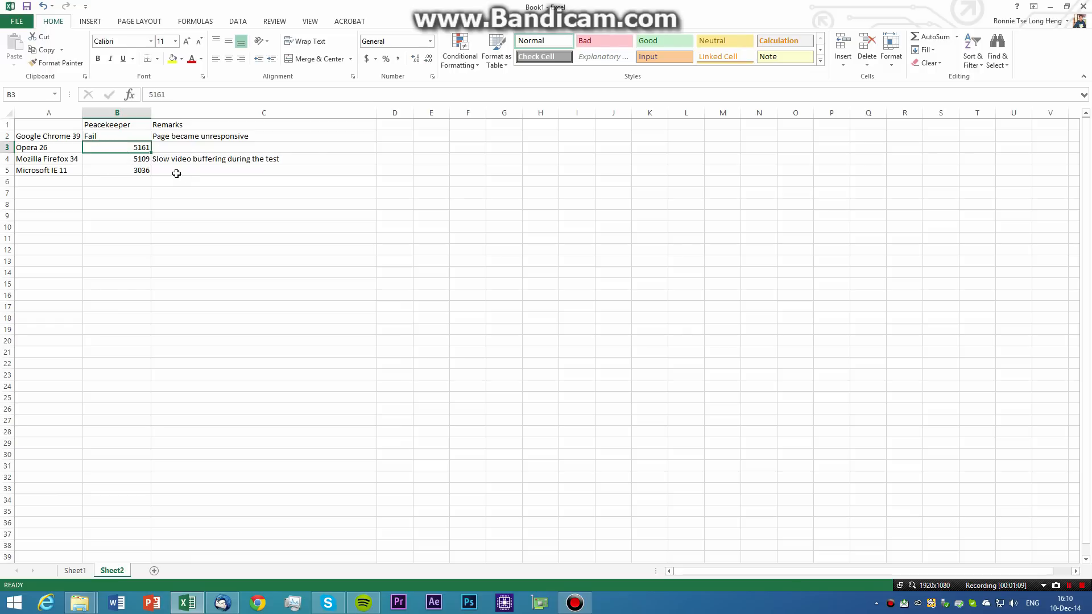
pyautogui.click(116, 159)
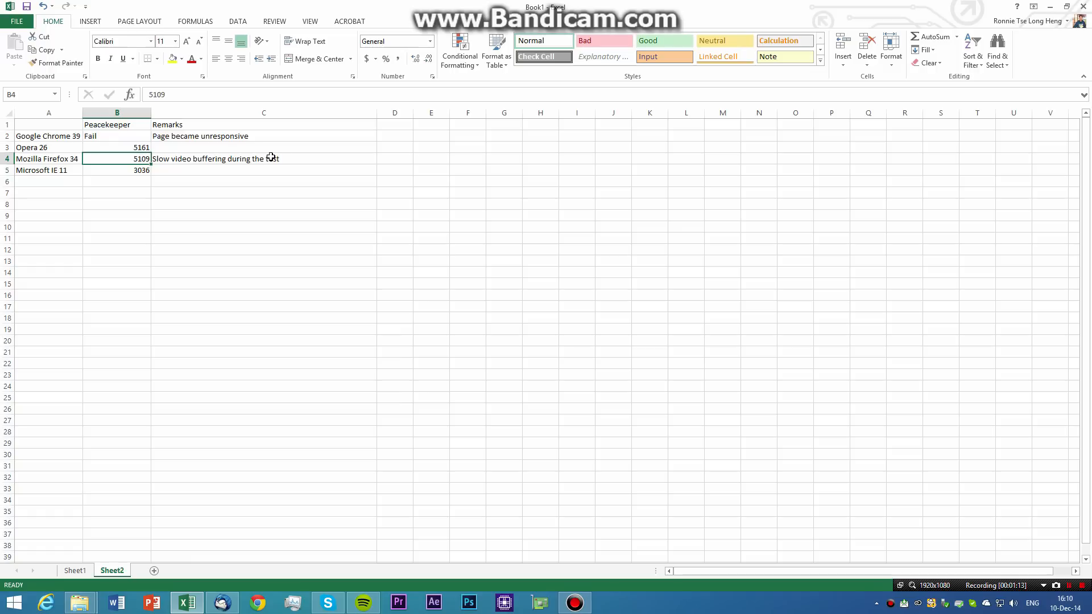
pyautogui.moveTo(273, 159)
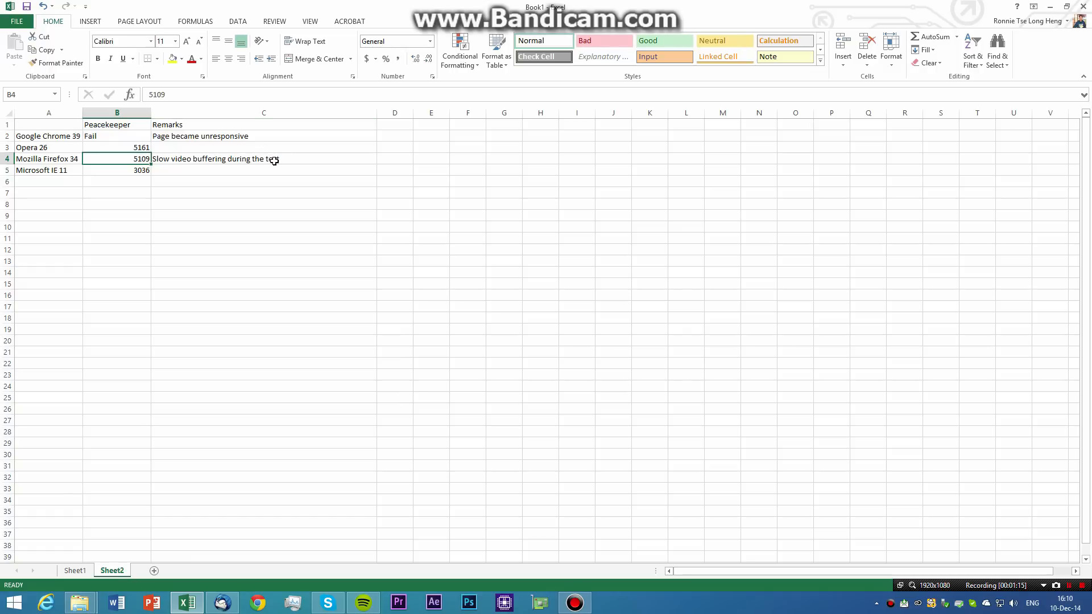
pyautogui.click(264, 158)
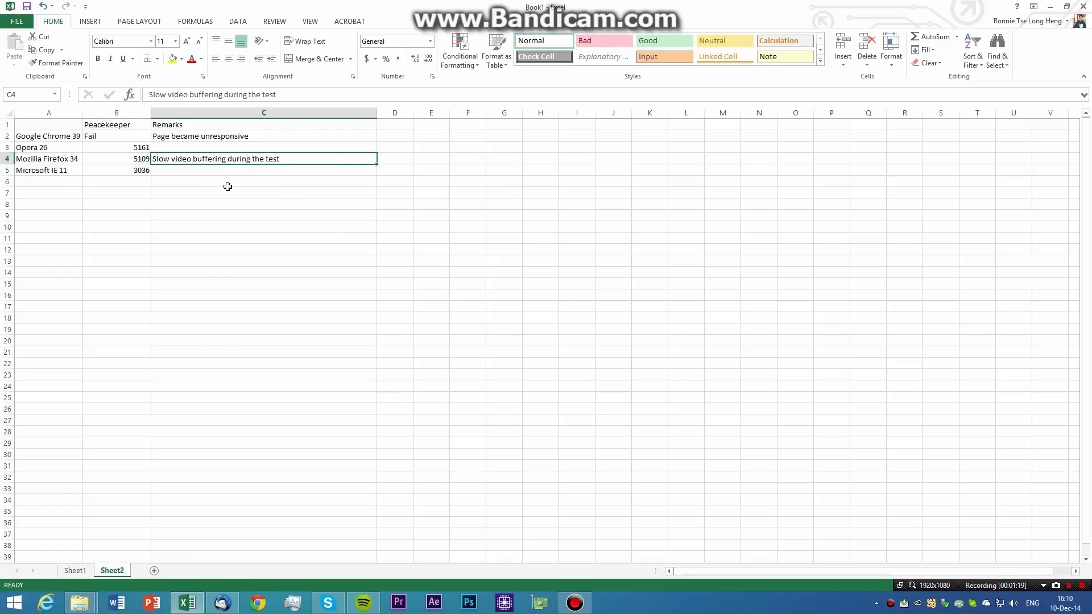
pyautogui.click(261, 181)
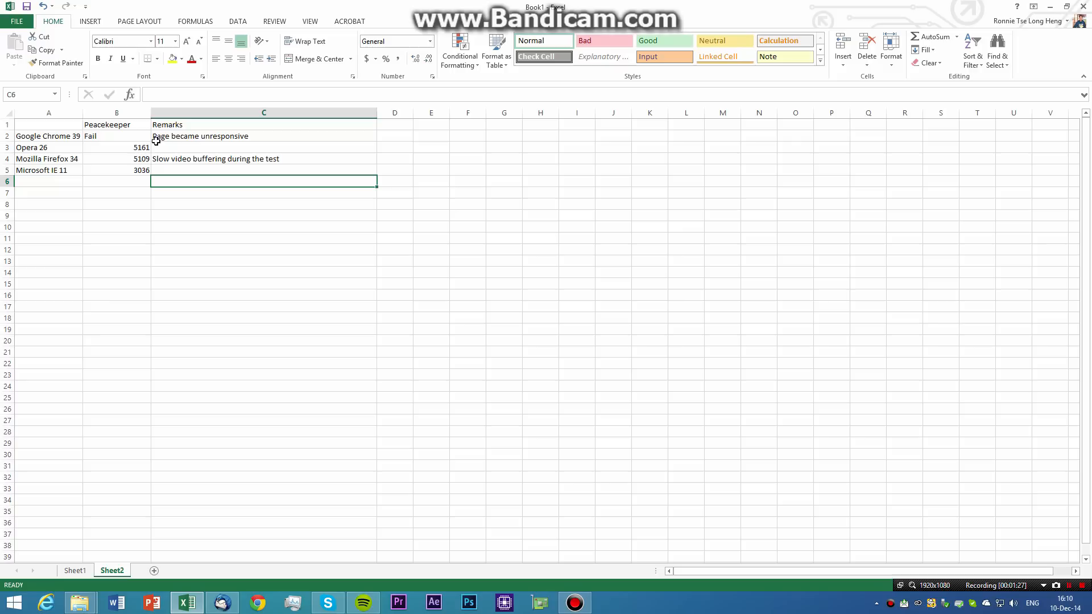
pyautogui.click(116, 169)
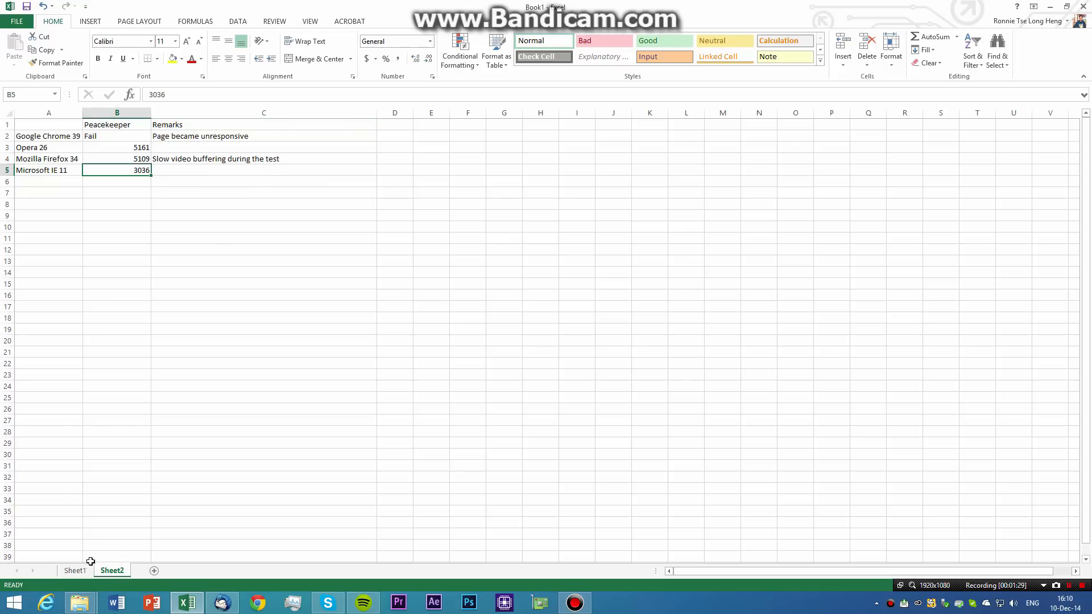
pyautogui.click(75, 571)
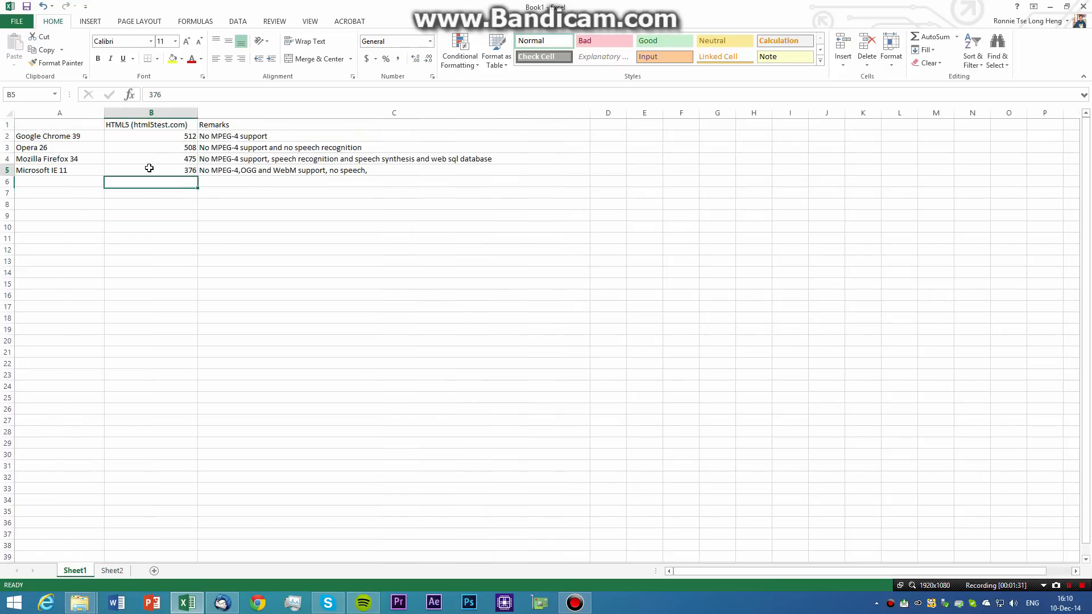
pyautogui.click(59, 192)
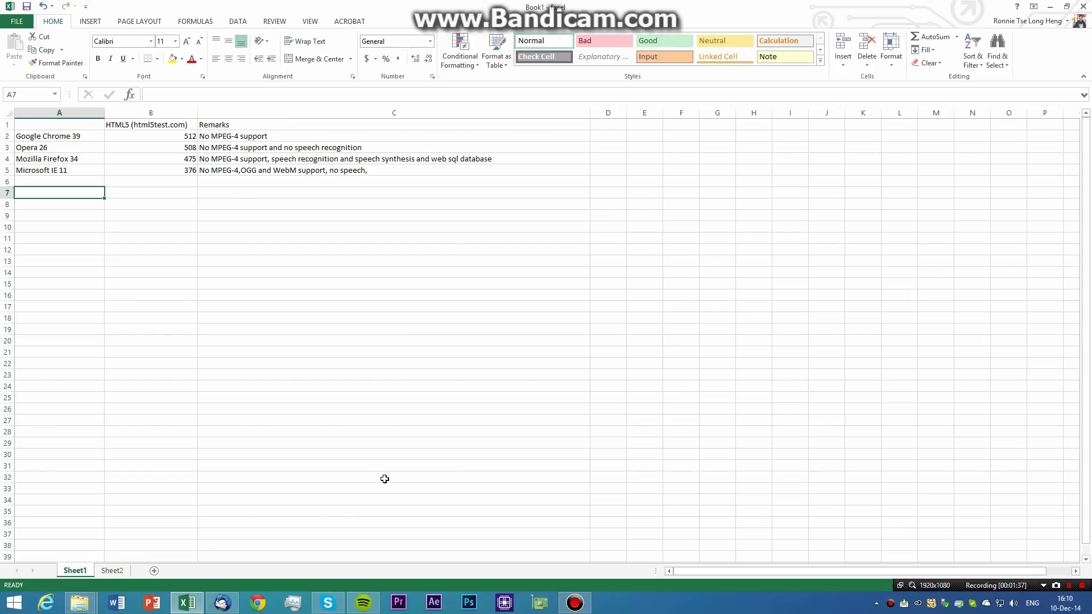
pyautogui.moveTo(614, 408)
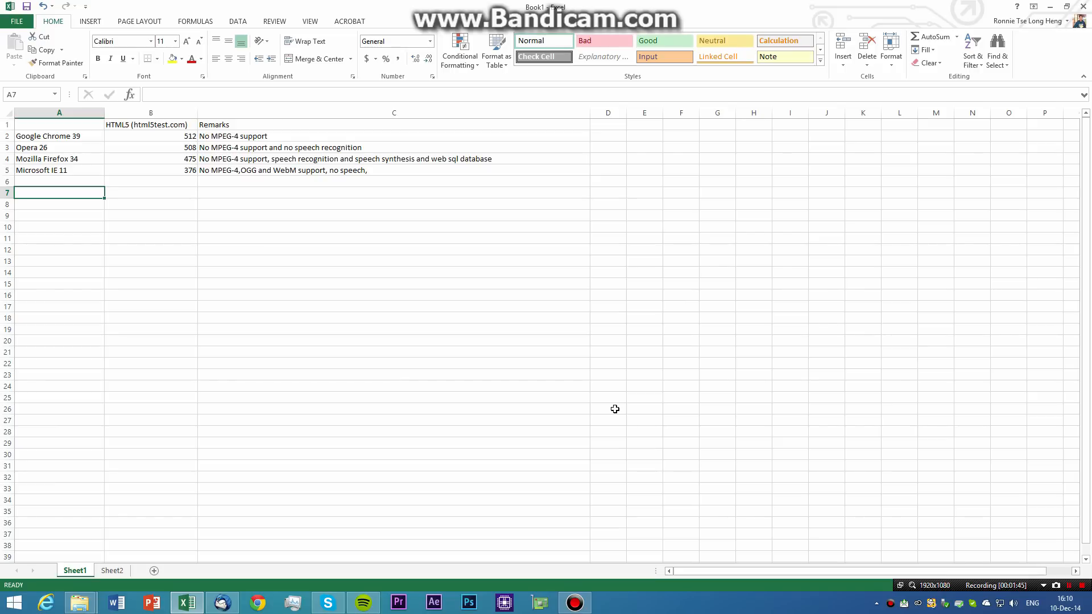
pyautogui.moveTo(306, 144)
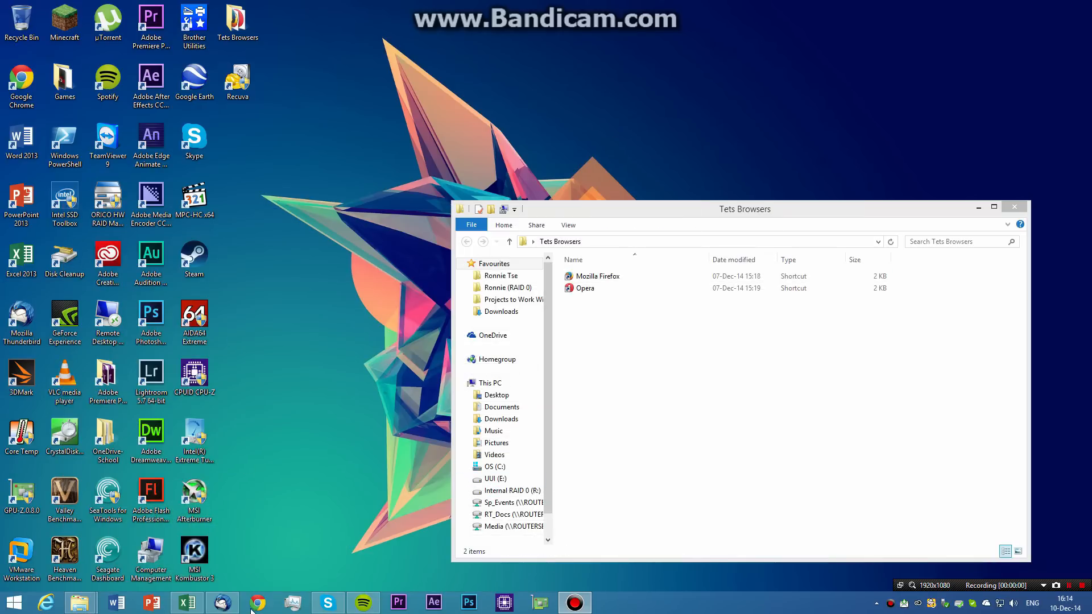
pyautogui.click(257, 603)
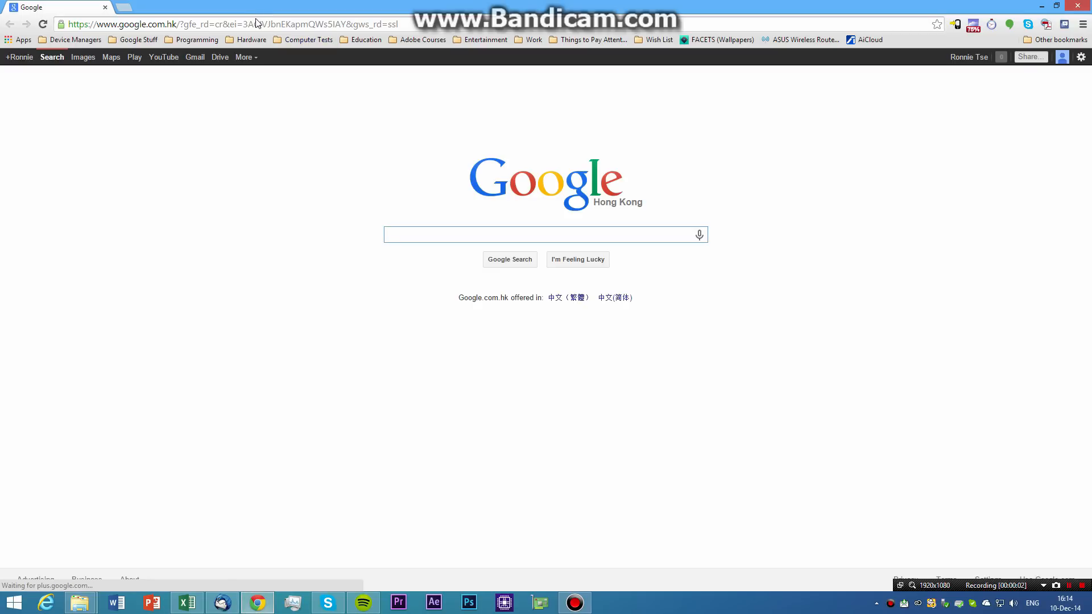
pyautogui.write('www.spc.edu.hk')
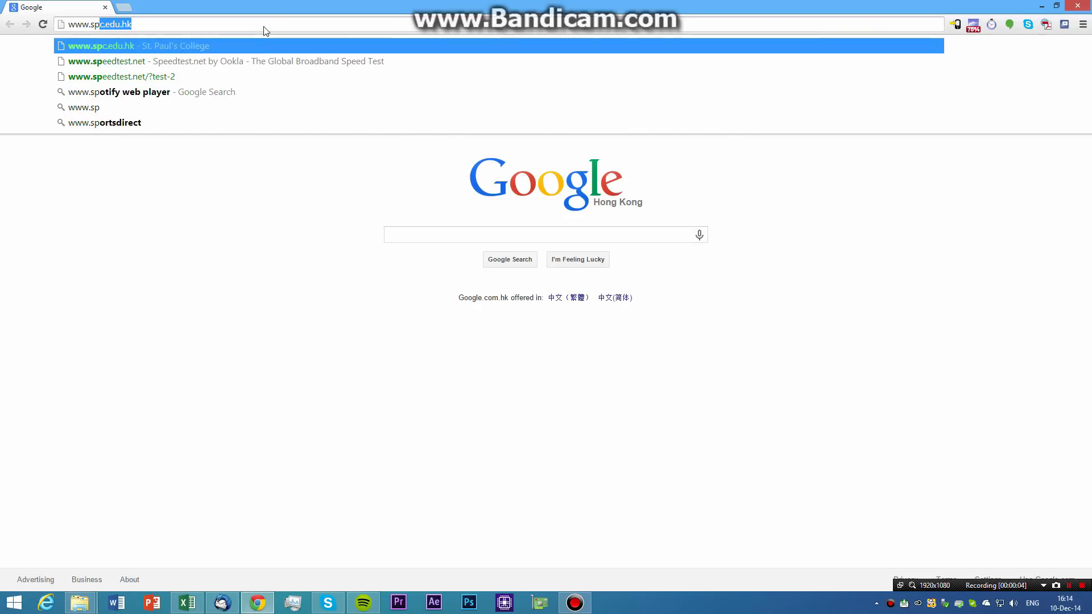
pyautogui.click(114, 61)
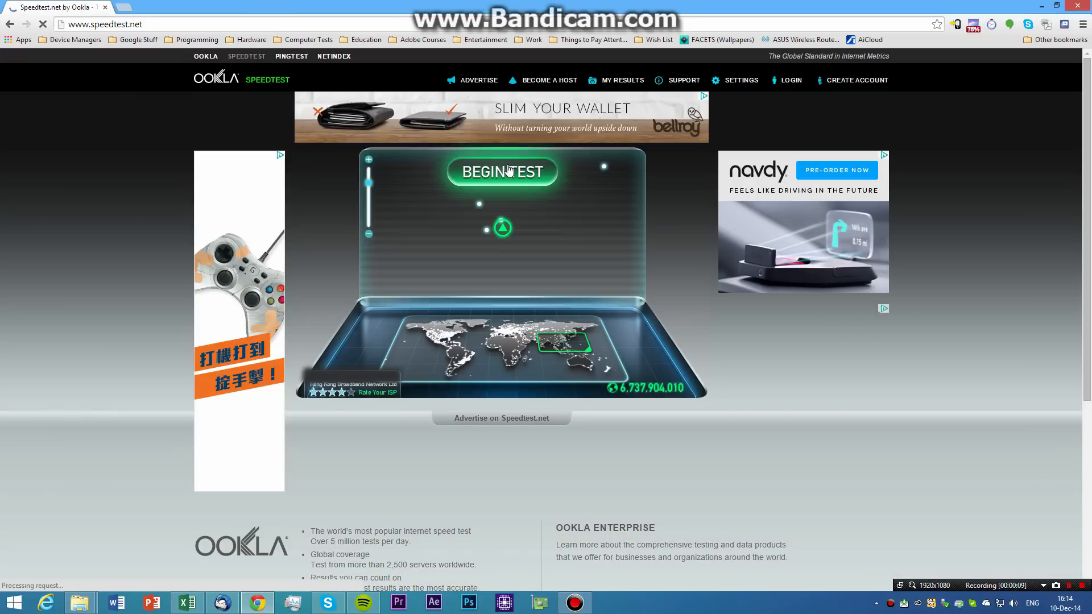
pyautogui.click(502, 171)
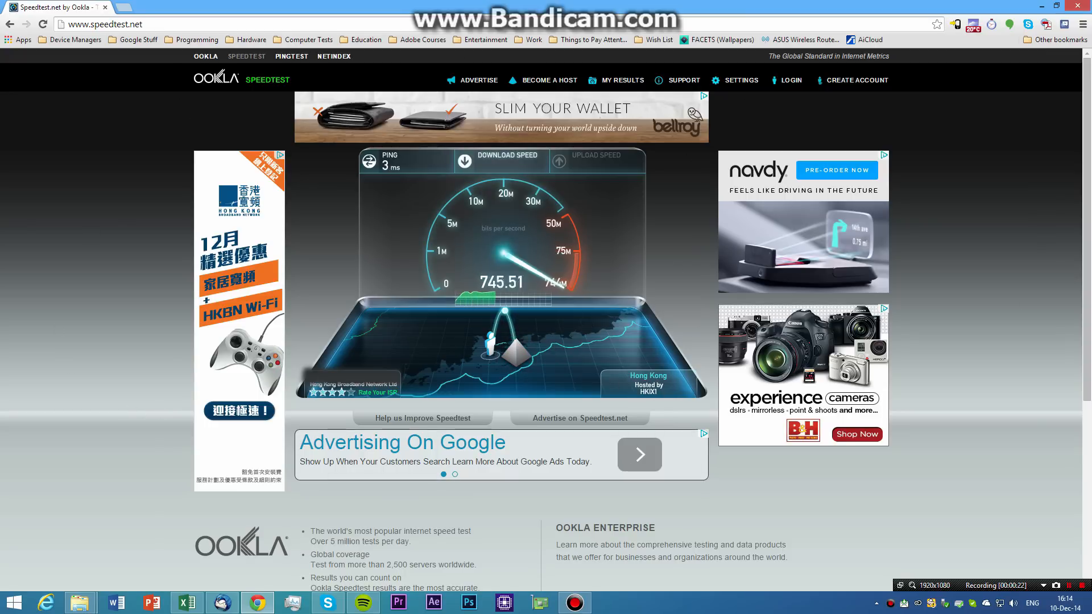
pyautogui.click(186, 603)
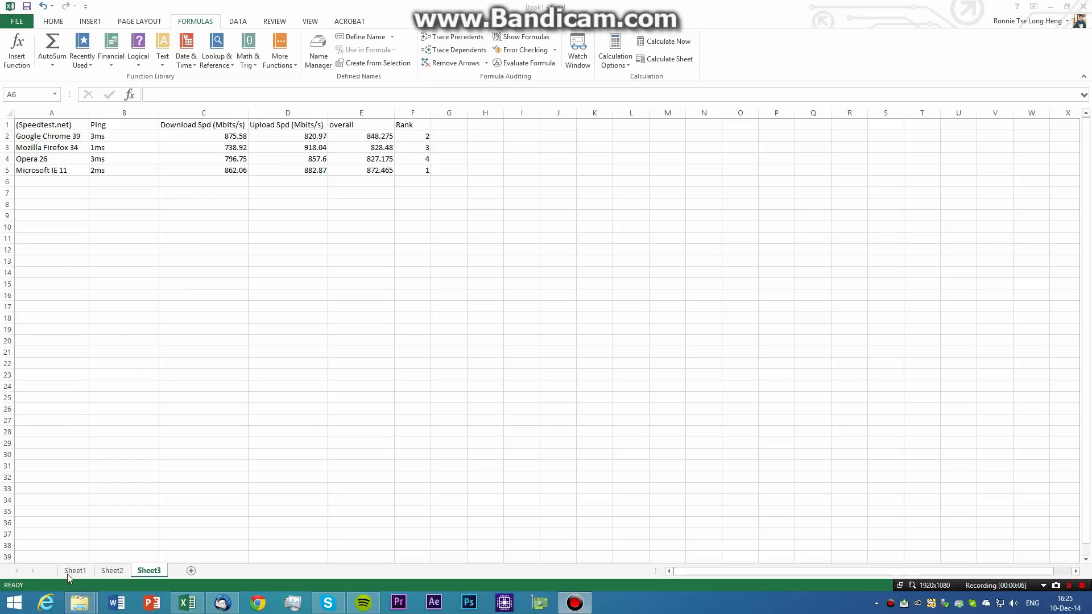
pyautogui.click(75, 571)
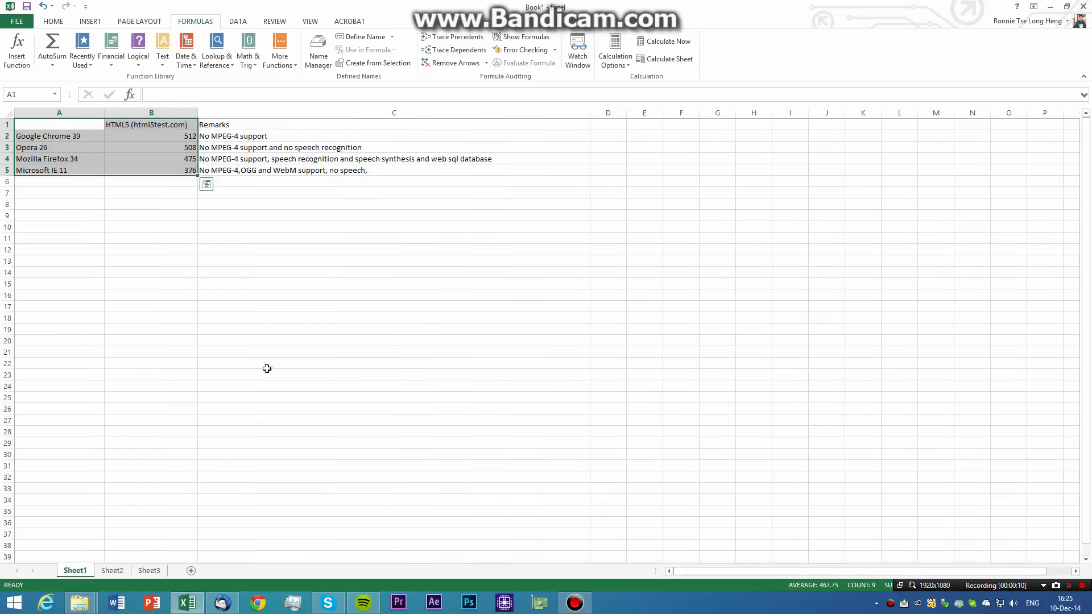
pyautogui.click(150, 203)
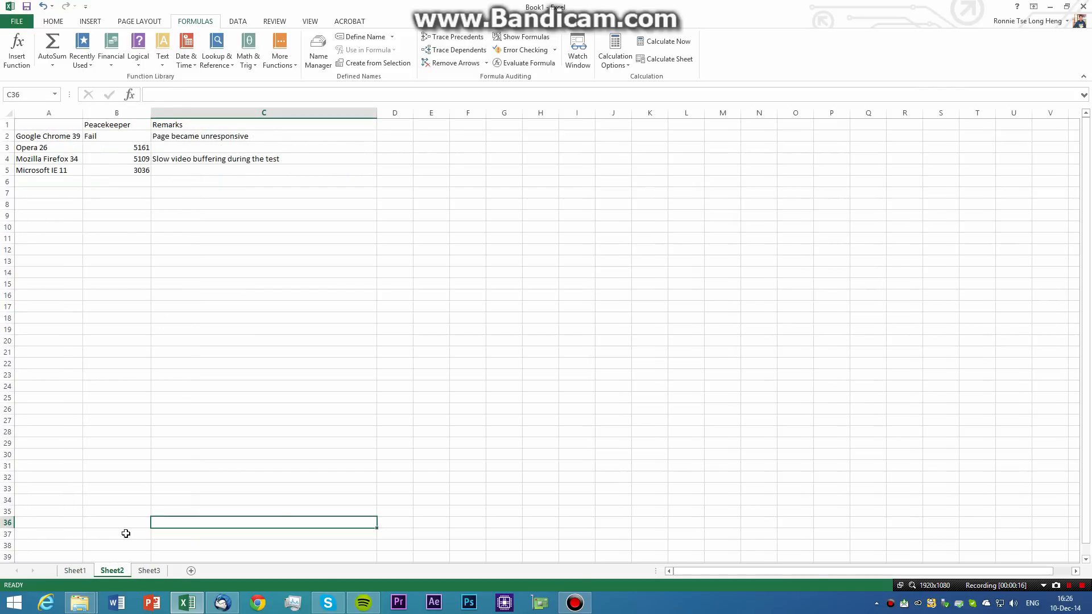
pyautogui.click(148, 571)
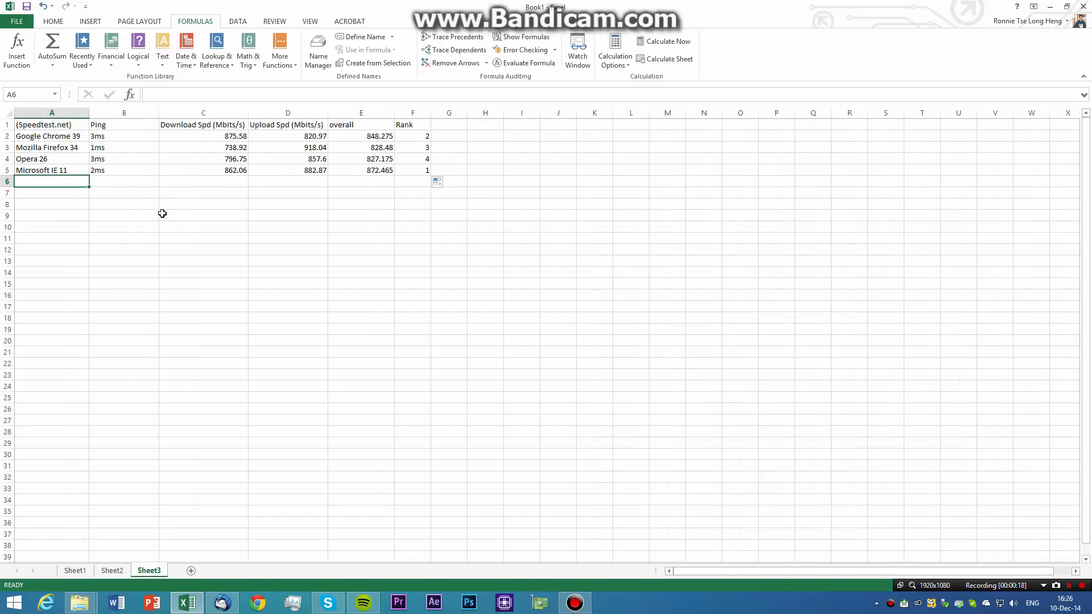
pyautogui.click(202, 216)
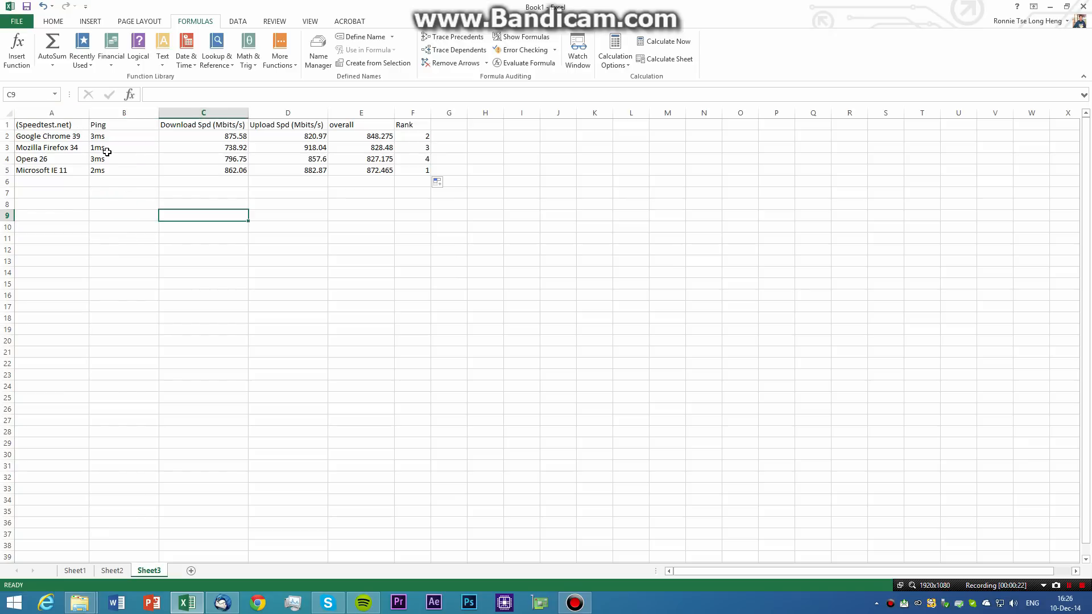
pyautogui.moveTo(98, 170)
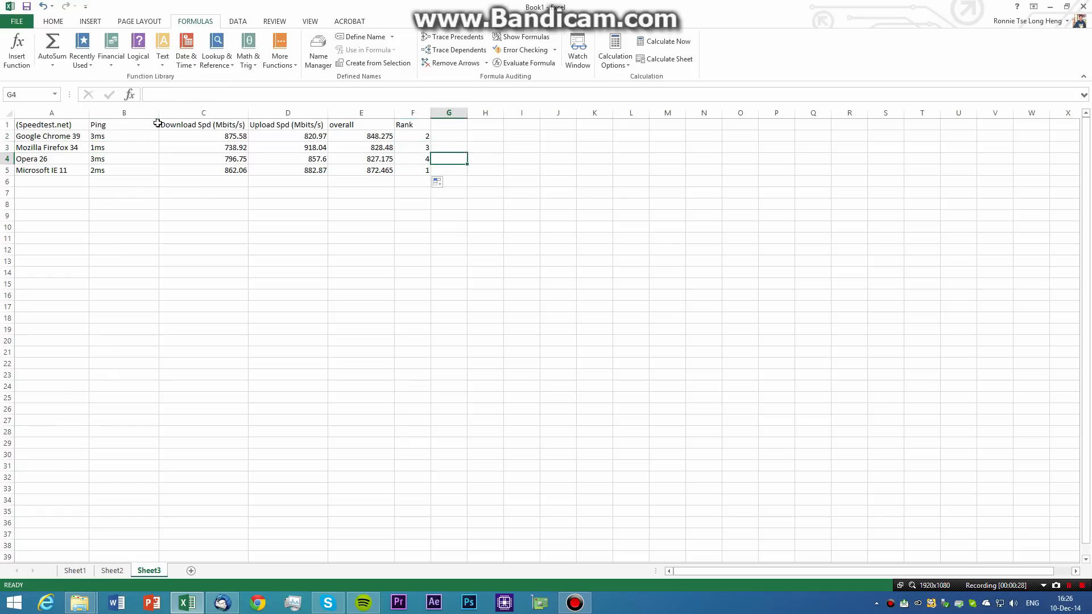
pyautogui.click(50, 137)
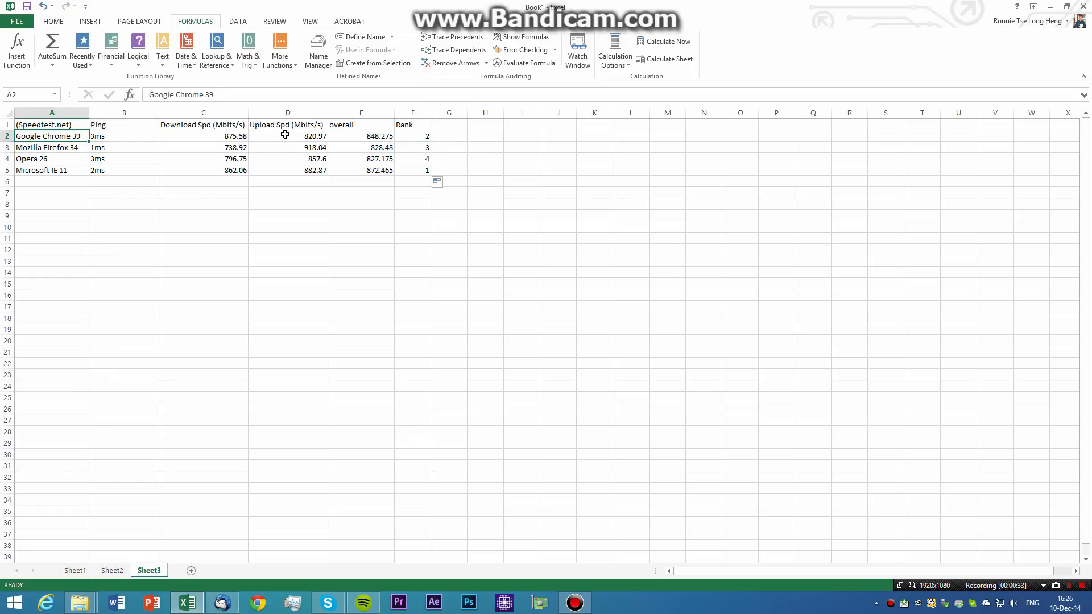
pyautogui.moveTo(223, 144)
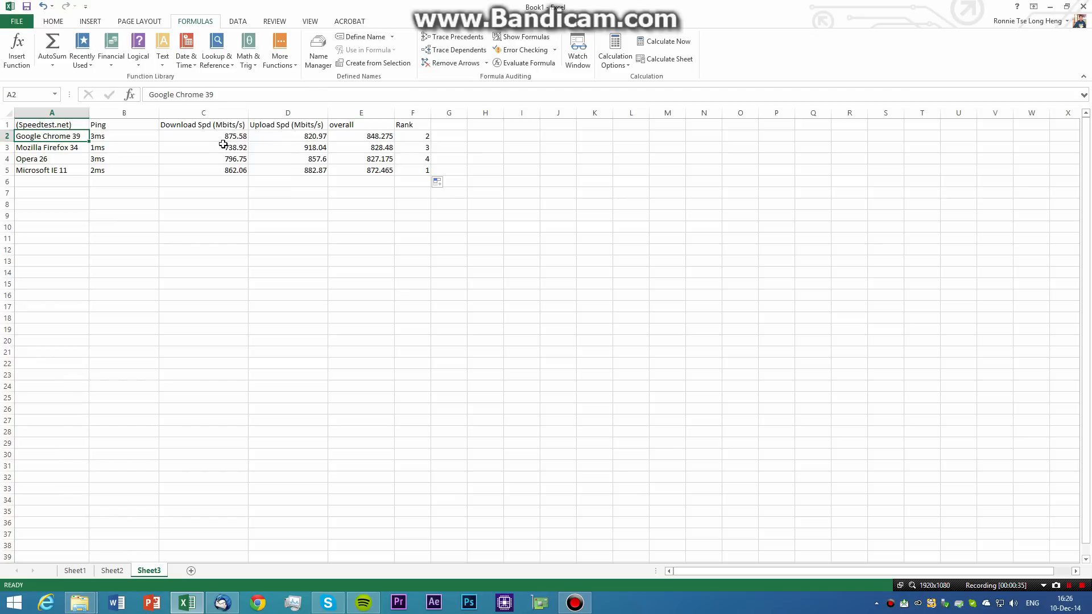
pyautogui.moveTo(202, 135); pyautogui.dragTo(288, 136)
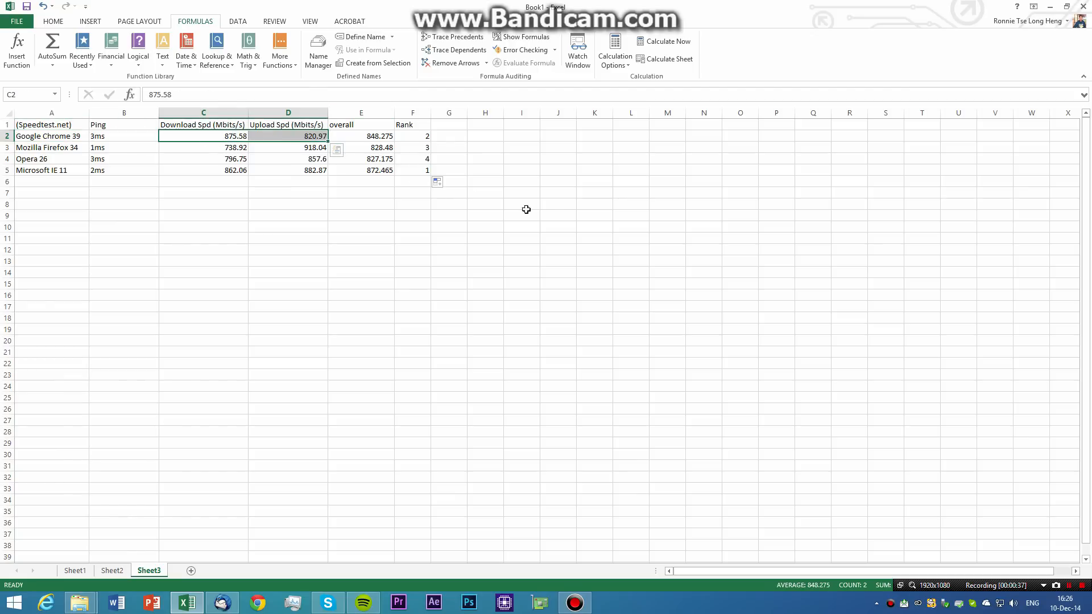
pyautogui.click(557, 215)
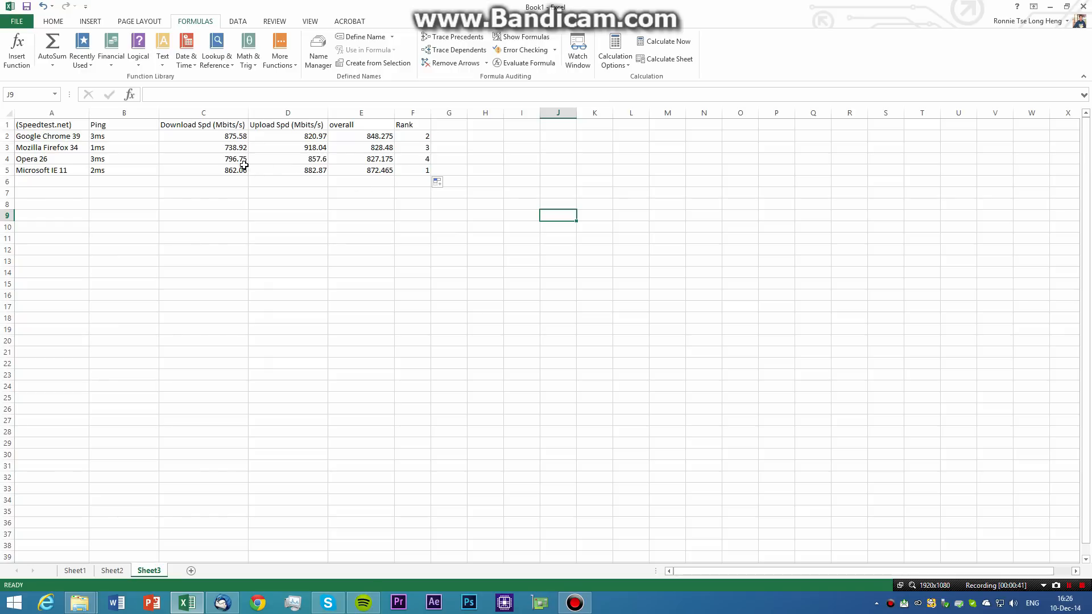
pyautogui.moveTo(421, 142)
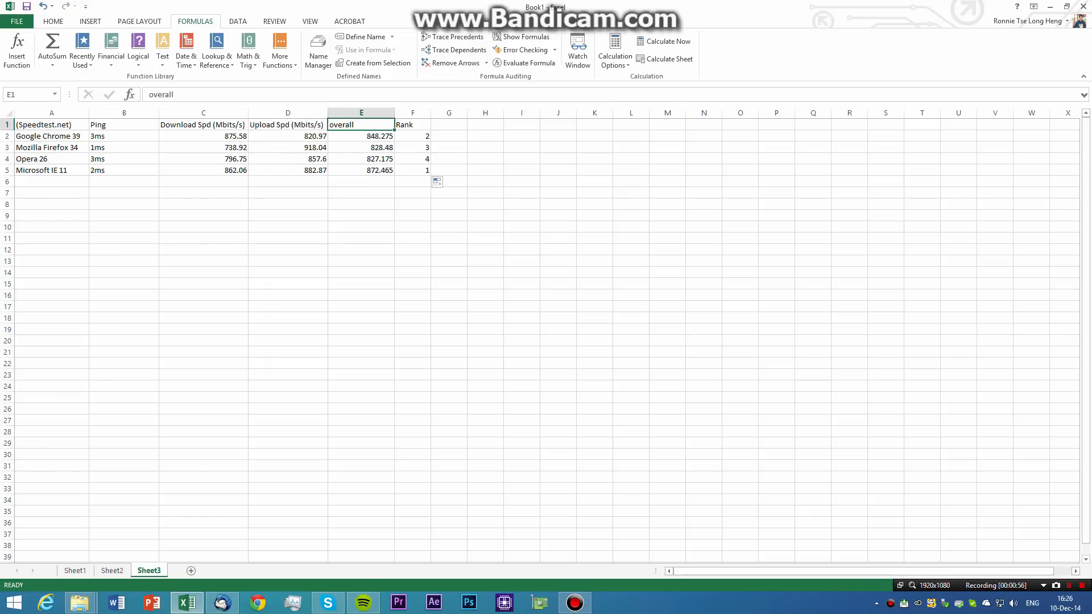
# Label column E 'Average of UP/DW' and check the download and upload values it averages.
pyautogui.write('Average')
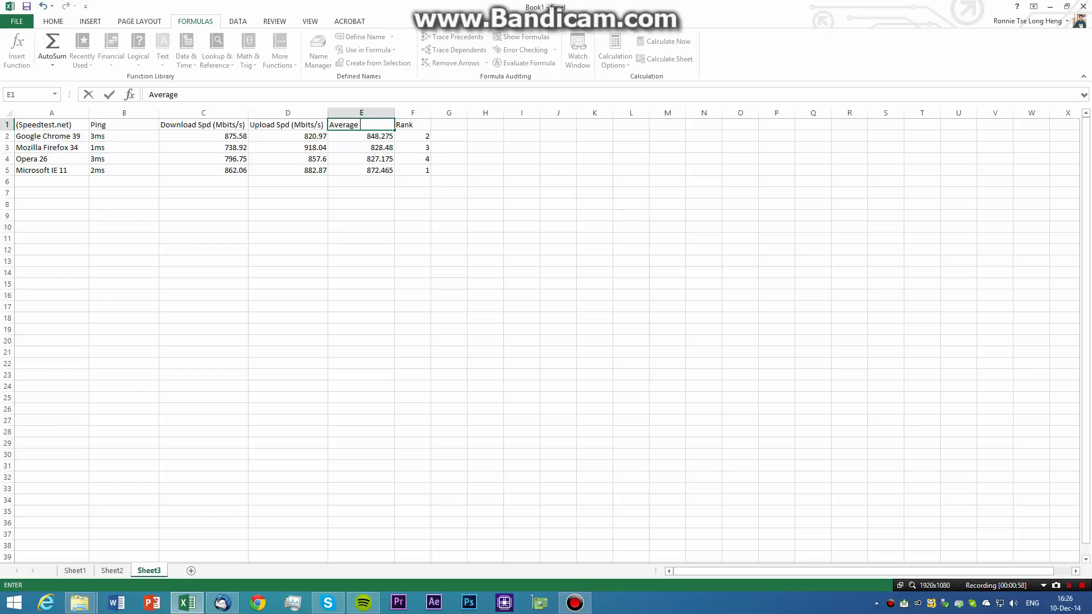
pyautogui.write('of UP/DW')
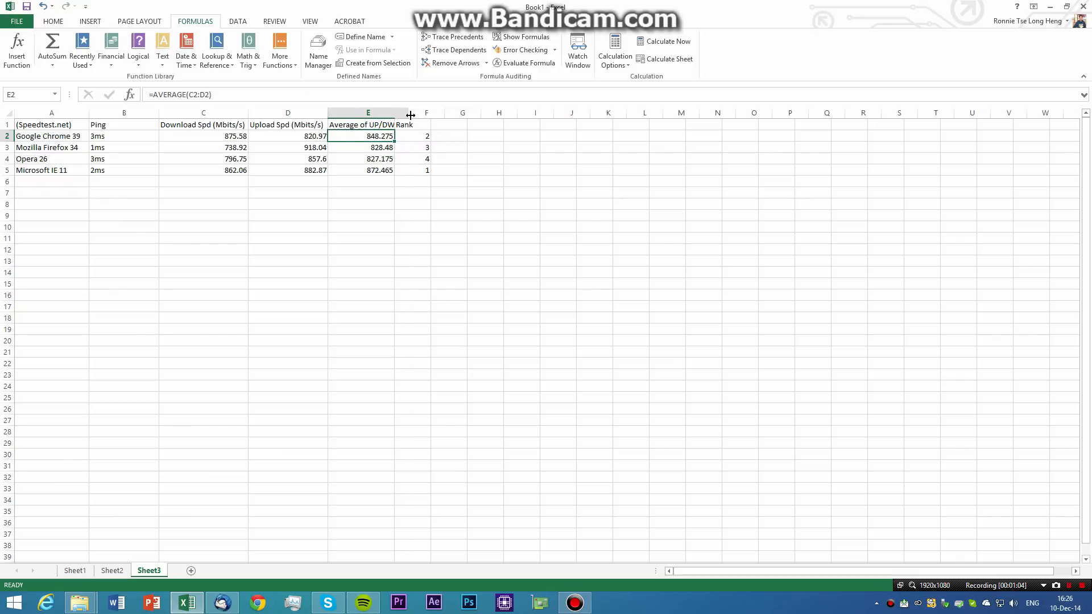
pyautogui.click(202, 136)
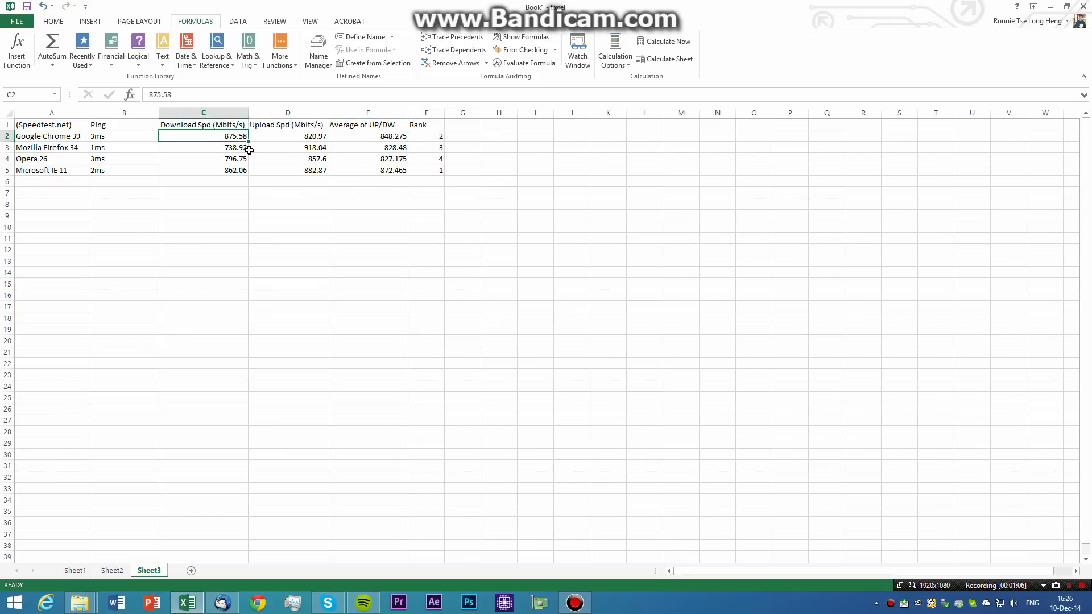
pyautogui.moveTo(300, 163)
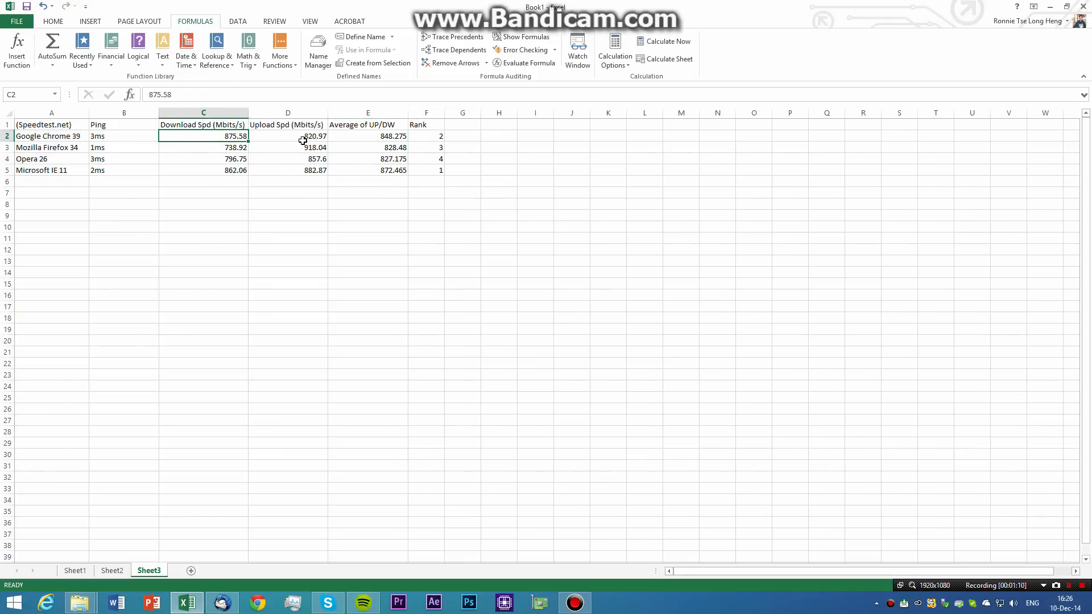
pyautogui.click(287, 146)
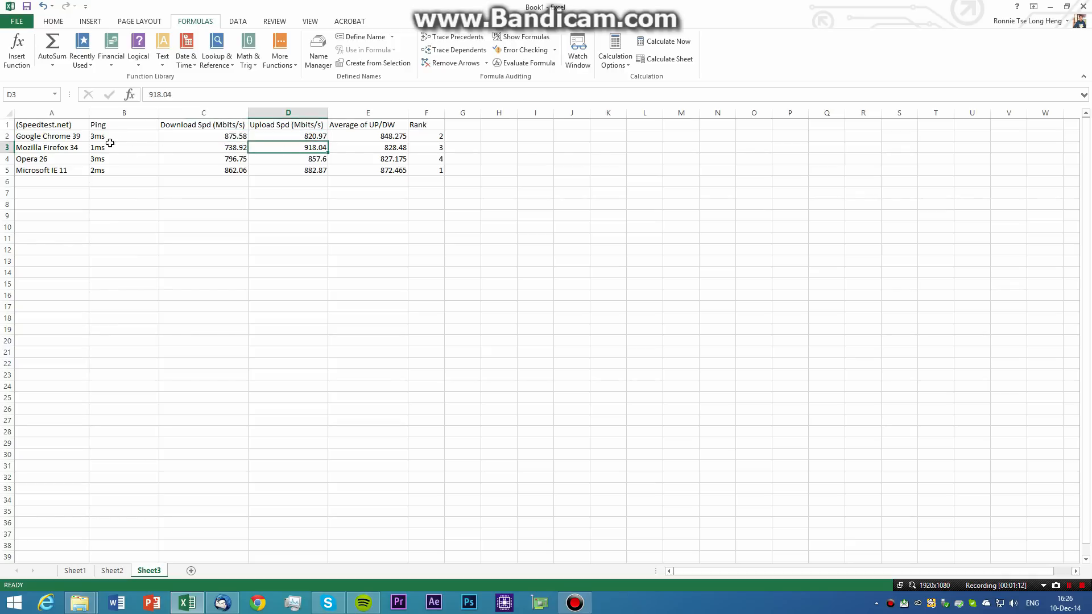
pyautogui.click(570, 202)
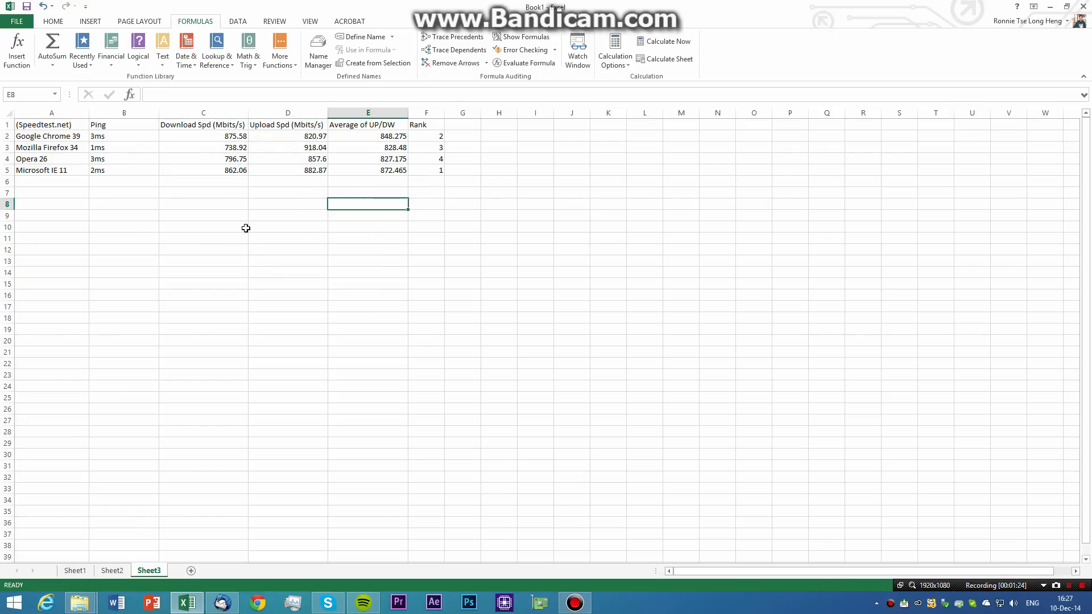
pyautogui.moveTo(159, 557)
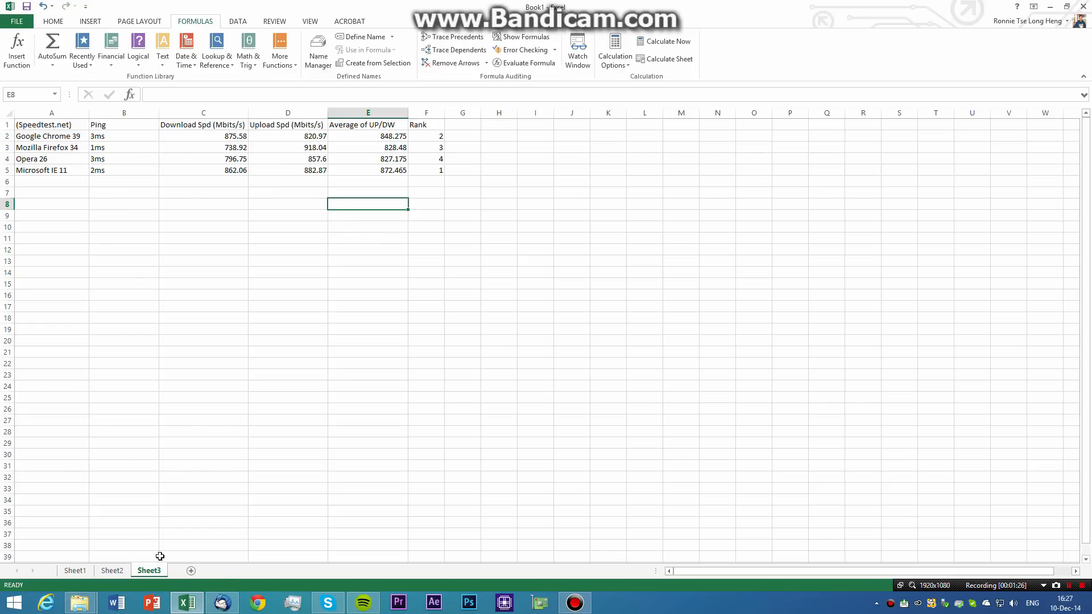